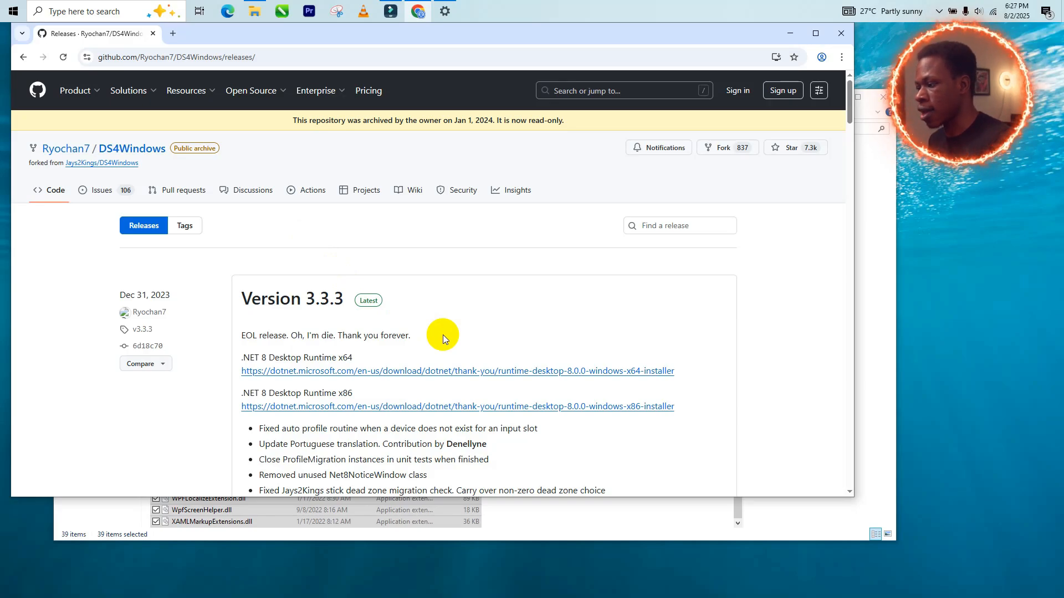
{"action": "mouse_move", "coordinate": [447, 326]}
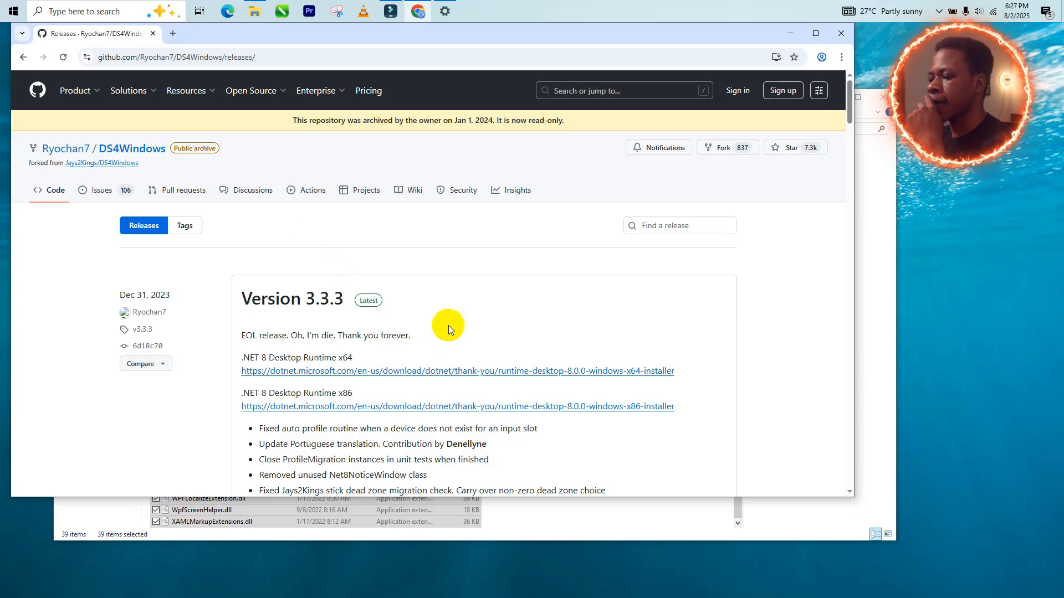
{"action": "mouse_move", "coordinate": [249, 363]}
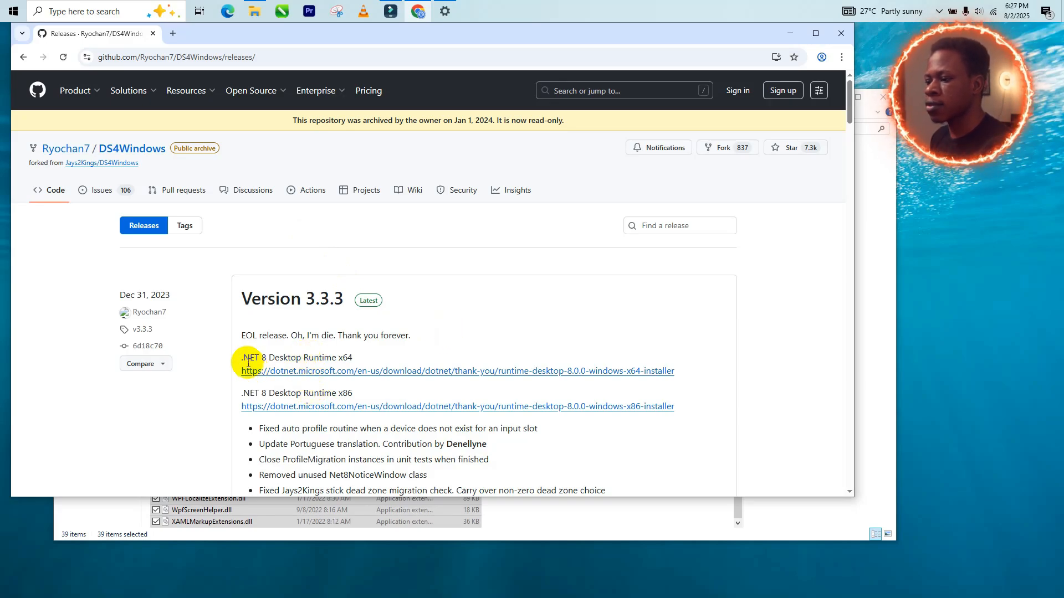
{"action": "mouse_move", "coordinate": [318, 353]}
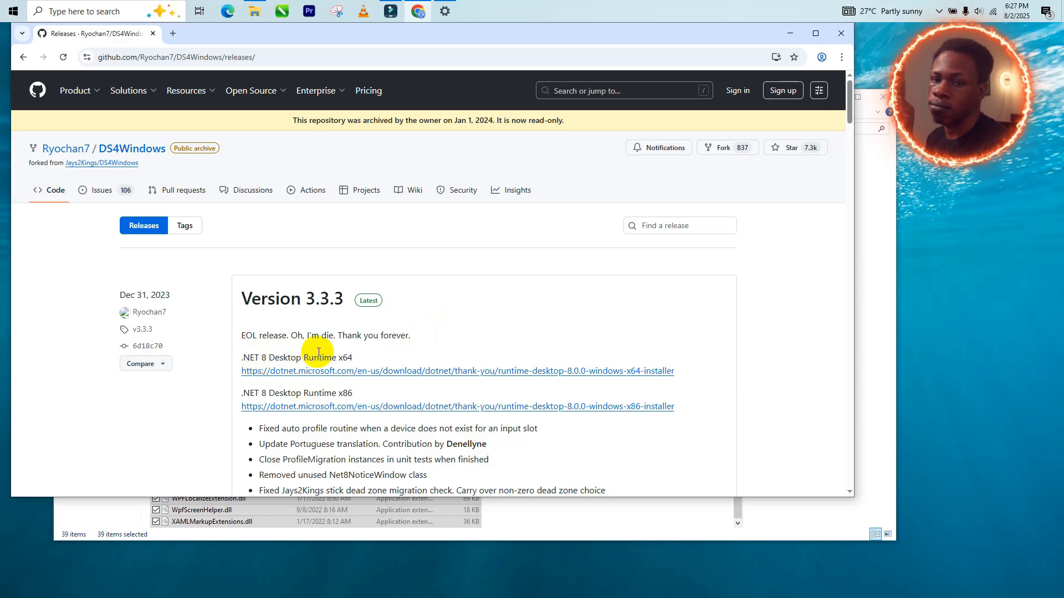
Return to the Google results and search for 'vigembus' via the suggestion
{"action": "scroll", "scroll_direction": "down", "scroll_amount": 3}
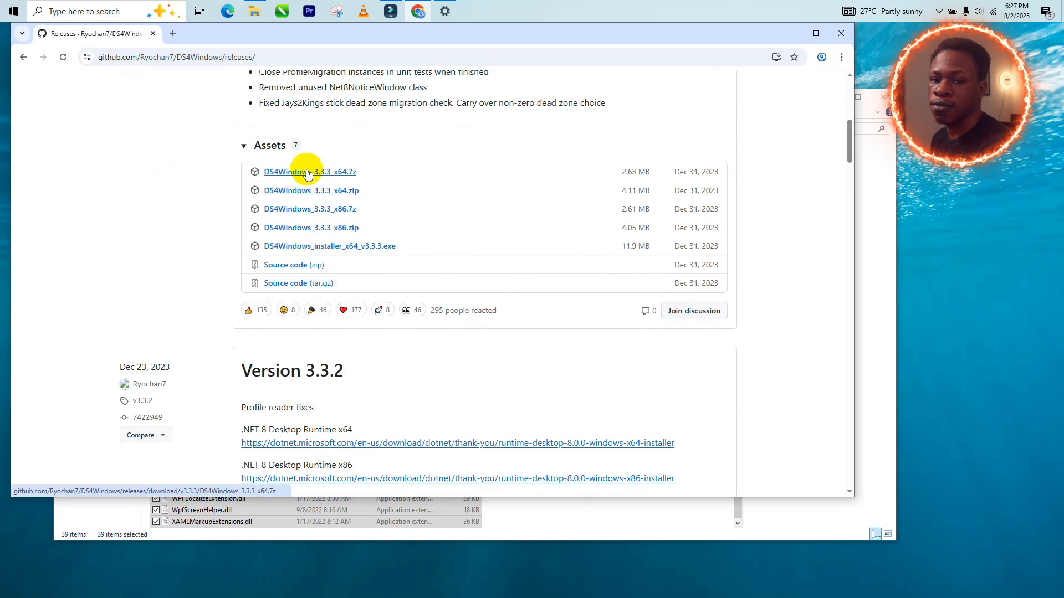
{"action": "mouse_move", "coordinate": [399, 181]}
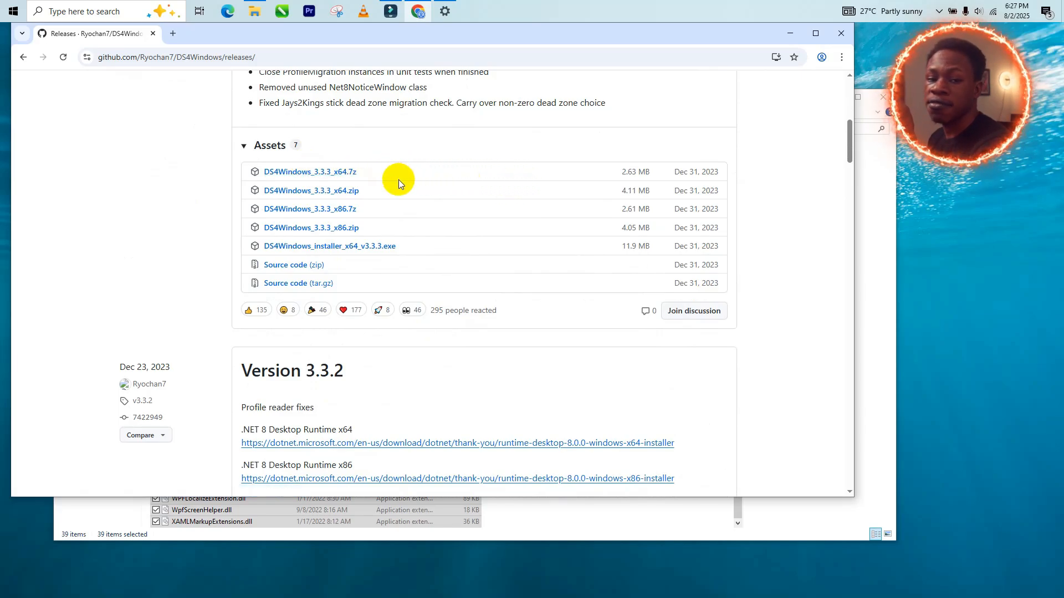
{"action": "mouse_move", "coordinate": [364, 227]}
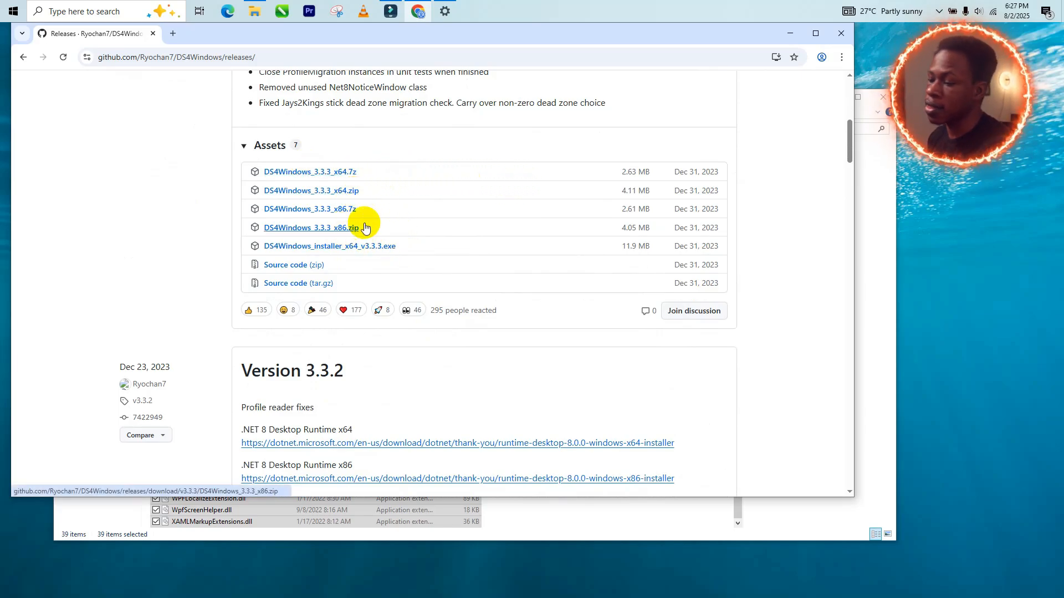
{"action": "mouse_move", "coordinate": [338, 185]}
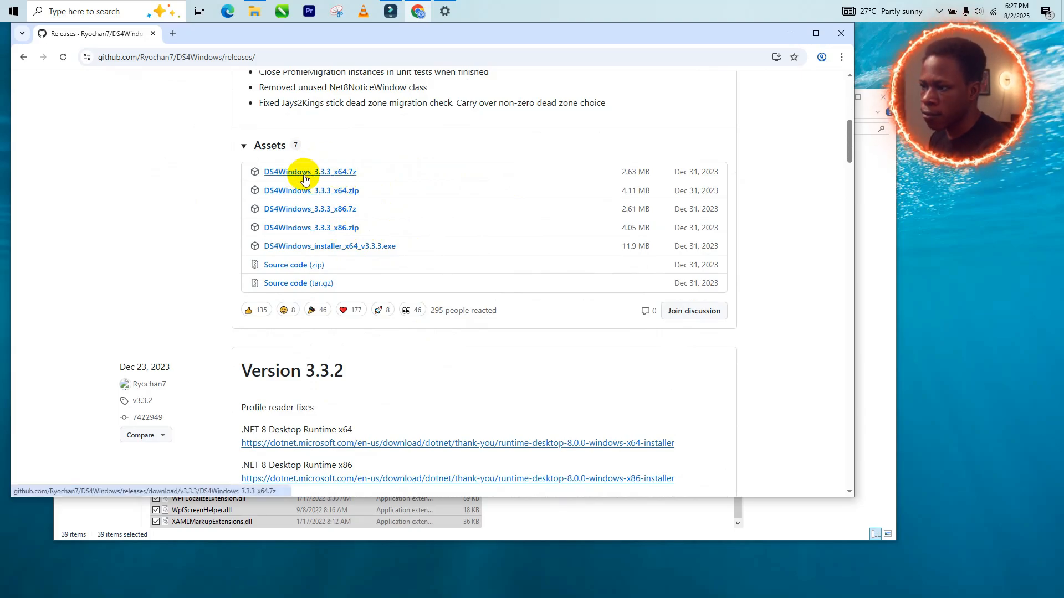
{"action": "scroll", "scroll_direction": "down", "scroll_amount": 3}
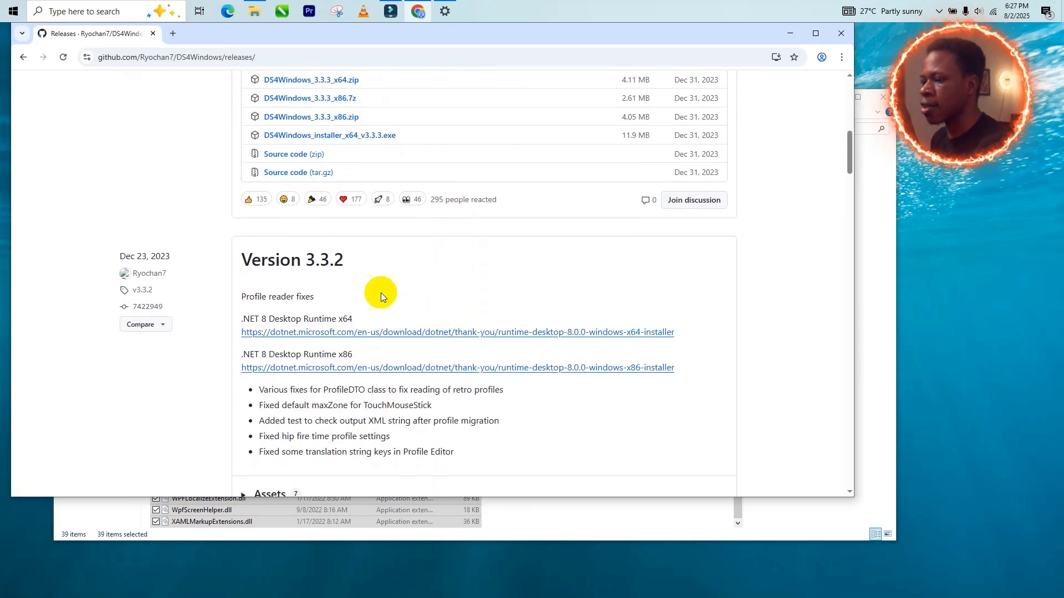
{"action": "mouse_move", "coordinate": [281, 337]}
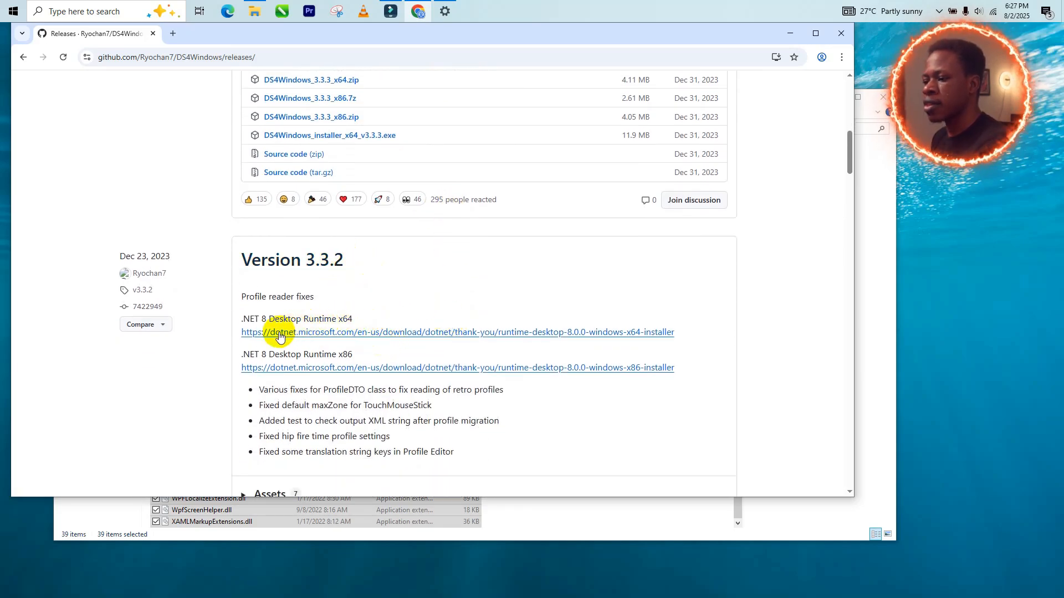
{"action": "mouse_move", "coordinate": [255, 329]}
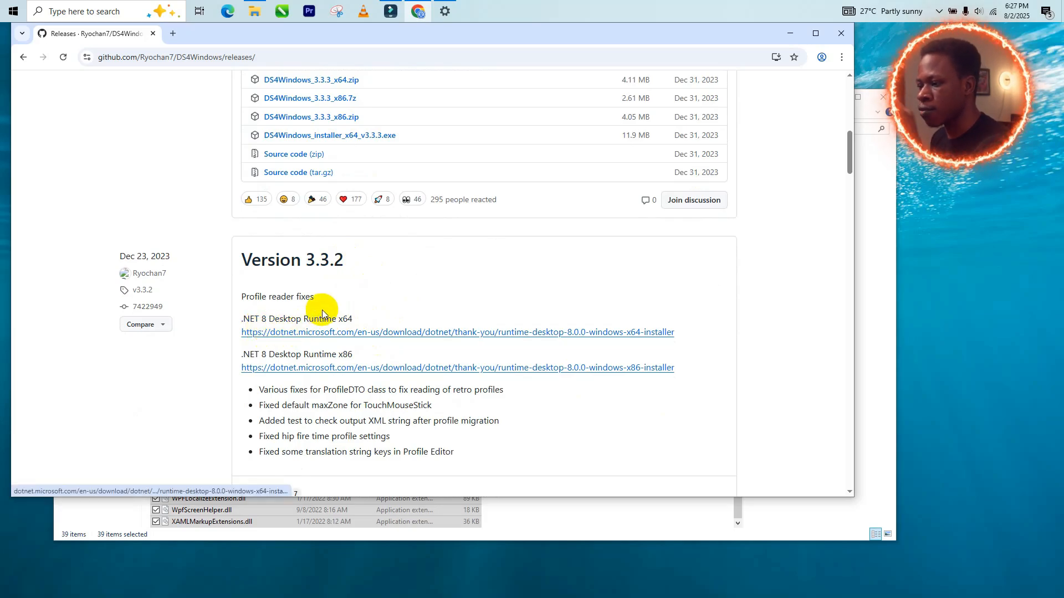
{"action": "scroll", "scroll_direction": "down", "scroll_amount": 3}
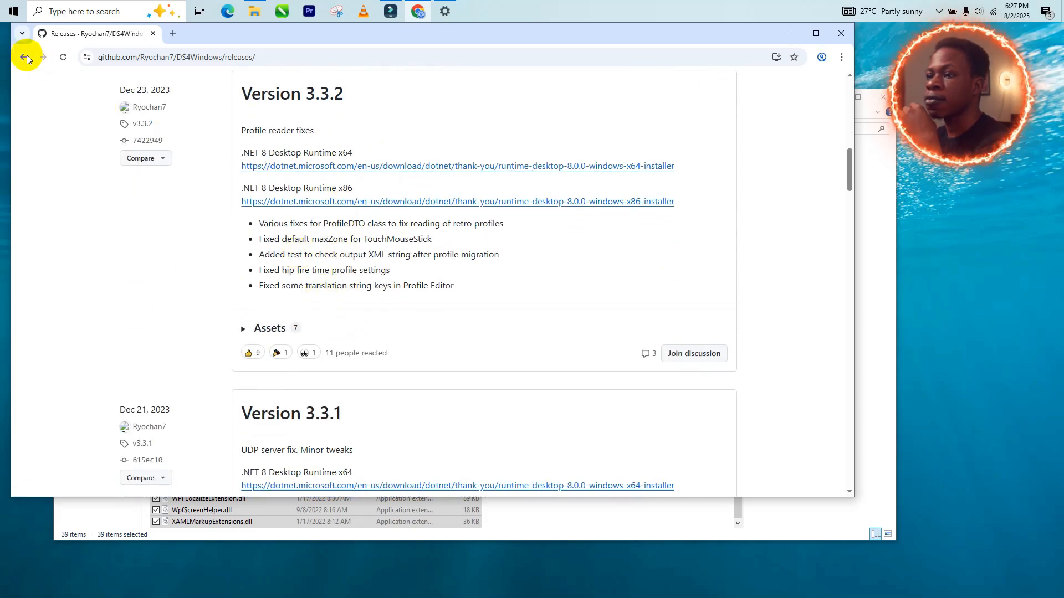
{"action": "left_click", "coordinate": [23, 57]}
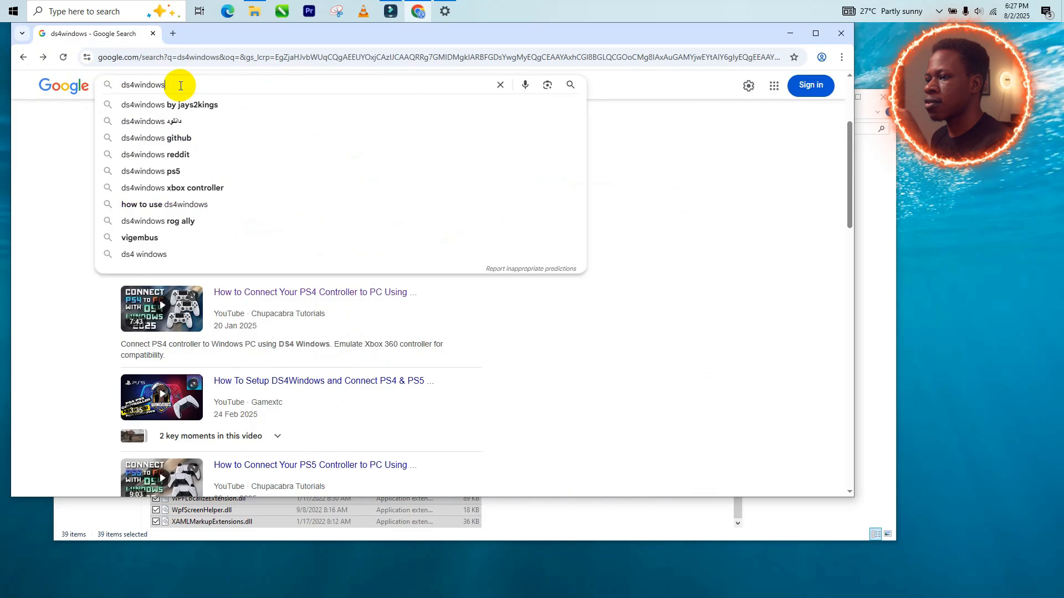
{"action": "left_click", "coordinate": [500, 84]}
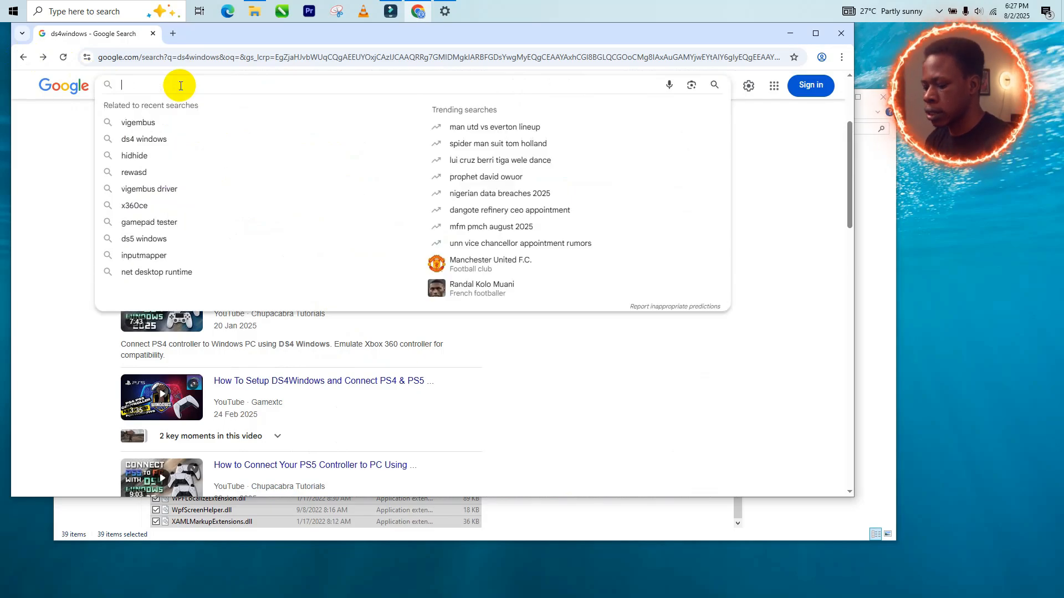
{"action": "type", "text": "vi"}
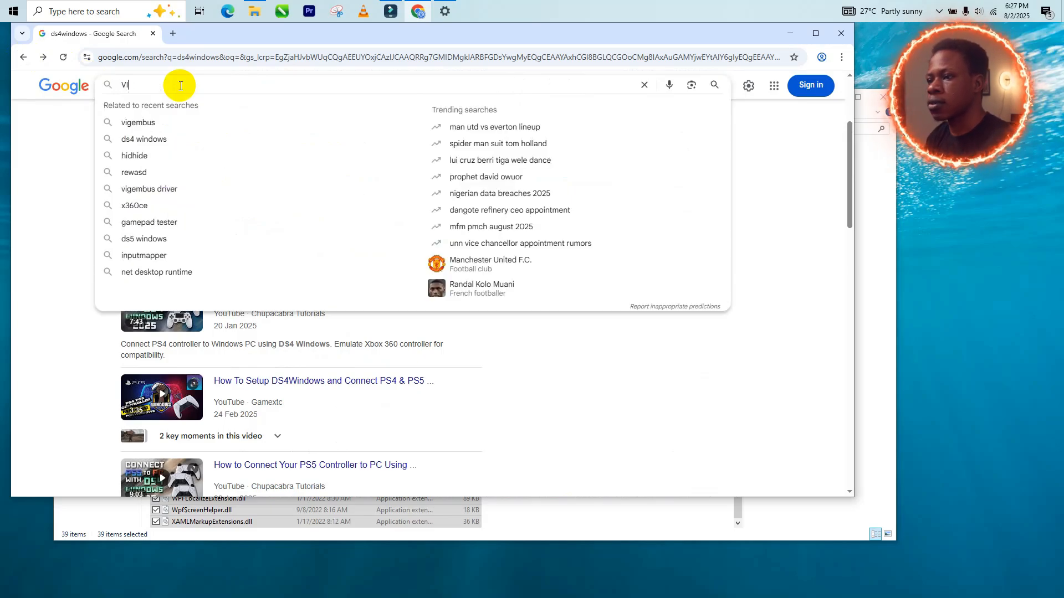
{"action": "type", "text": "i"}
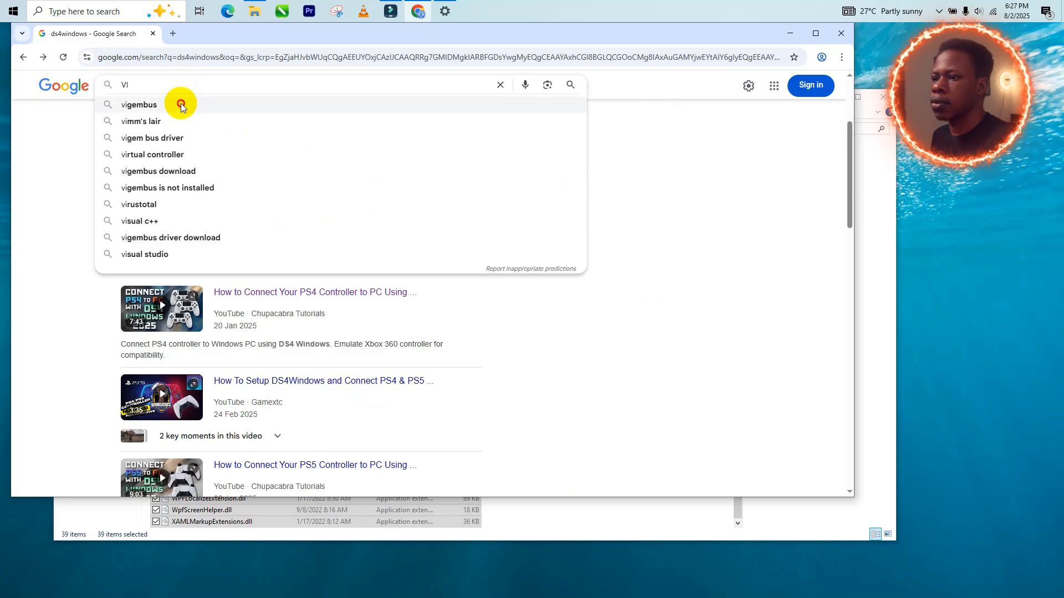
{"action": "left_click", "coordinate": [138, 105]}
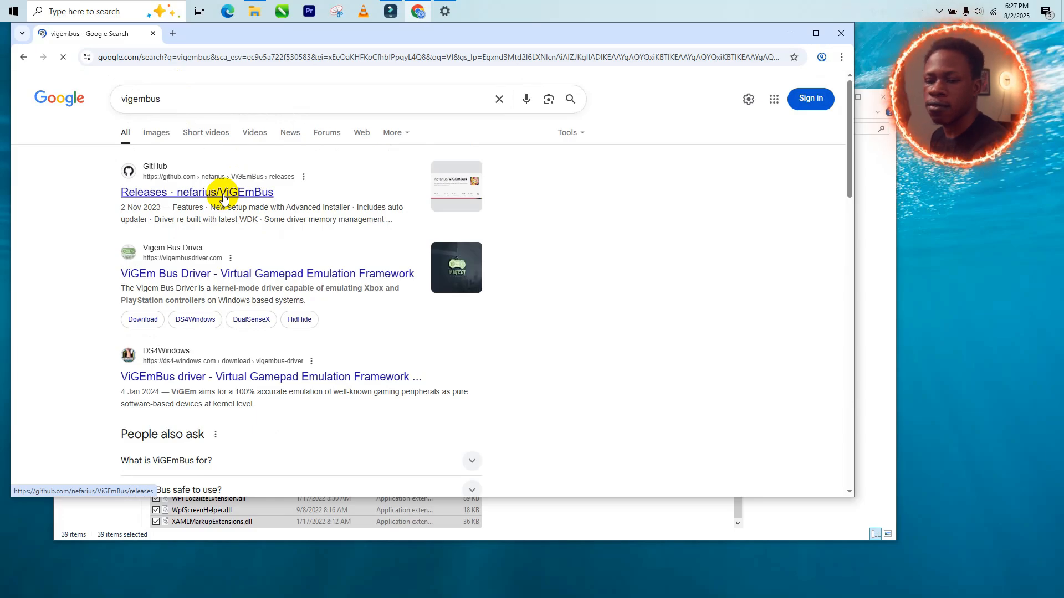
Open the nefarius/ViGEmBus releases result showing Setup 1.22.0
{"action": "left_click", "coordinate": [198, 192]}
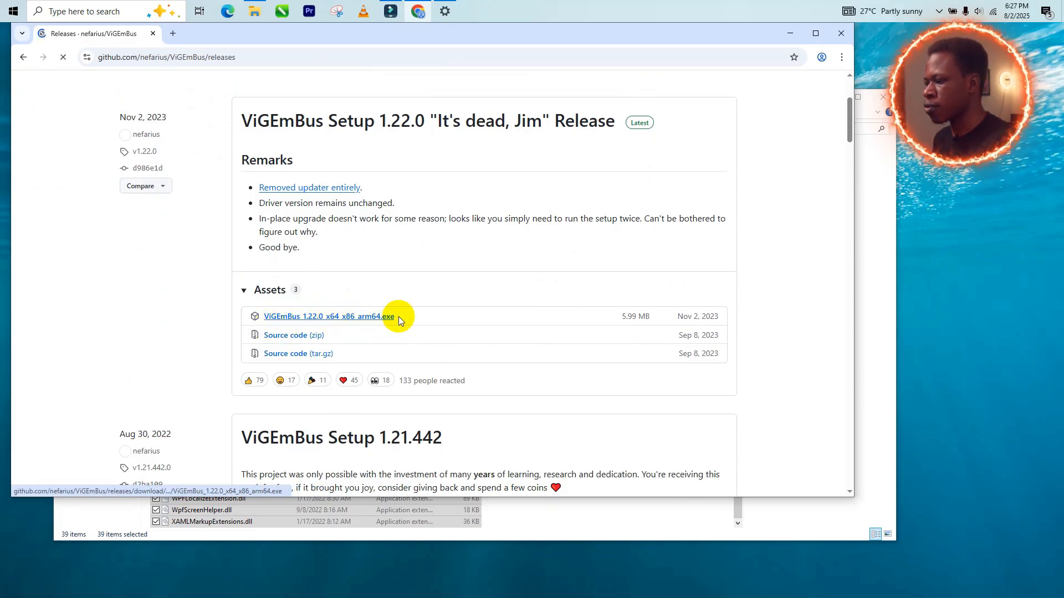
{"action": "mouse_move", "coordinate": [355, 305]}
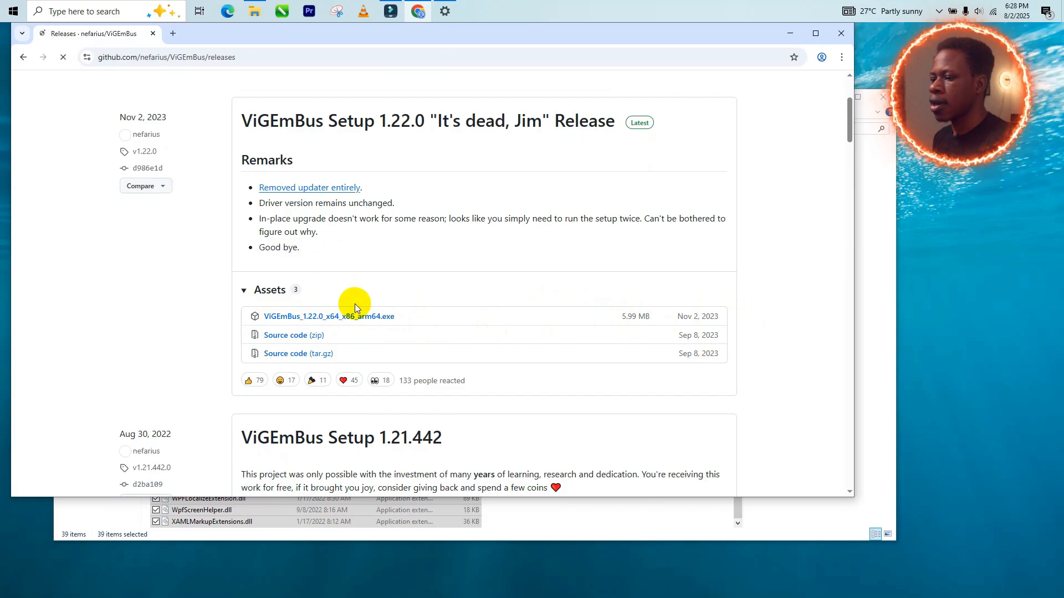
{"action": "mouse_move", "coordinate": [483, 151]}
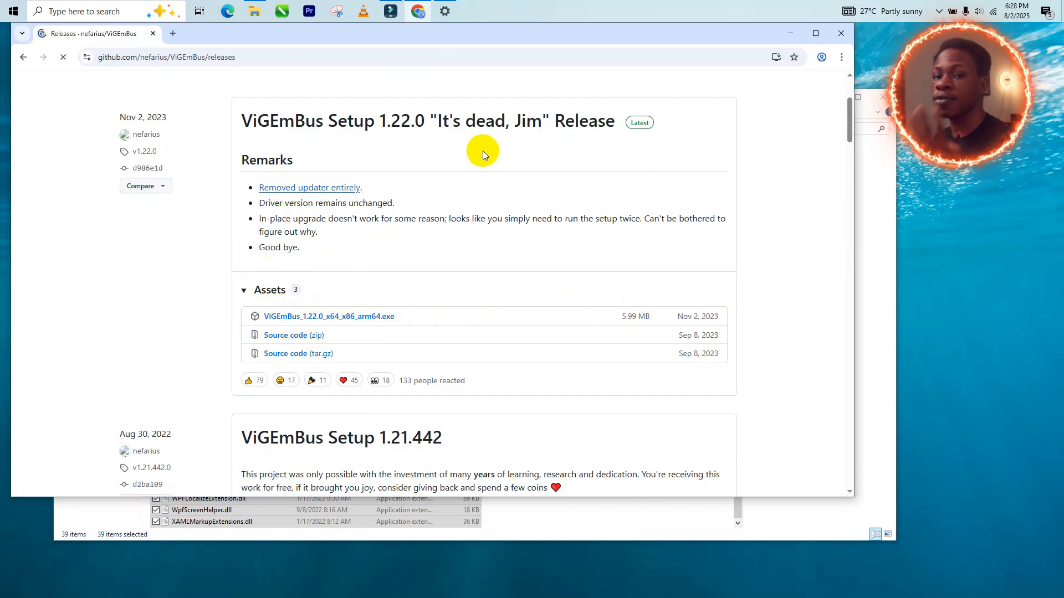
{"action": "mouse_move", "coordinate": [591, 14]}
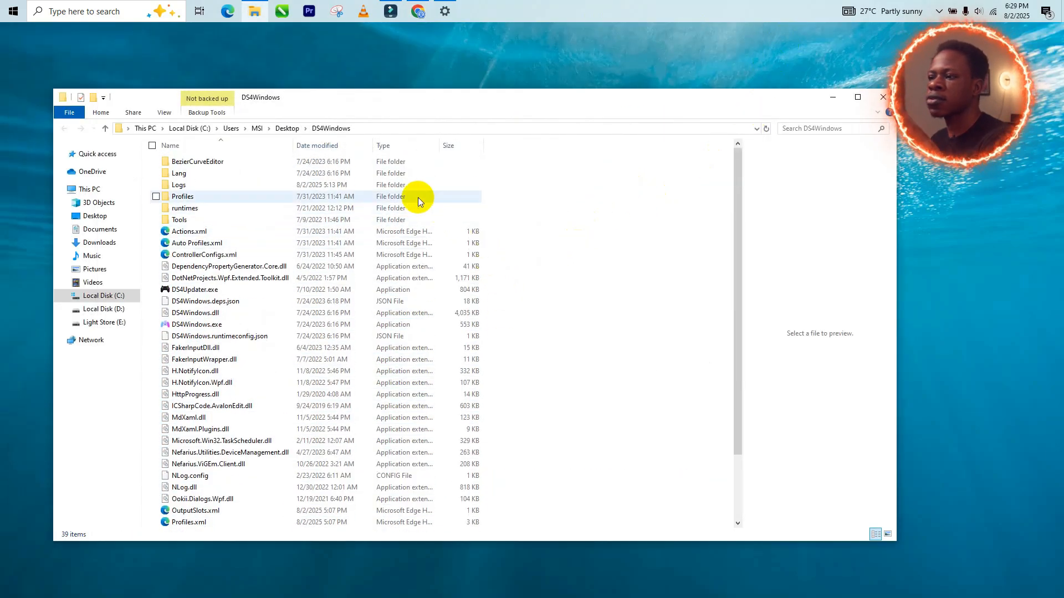
{"action": "mouse_move", "coordinate": [410, 185]}
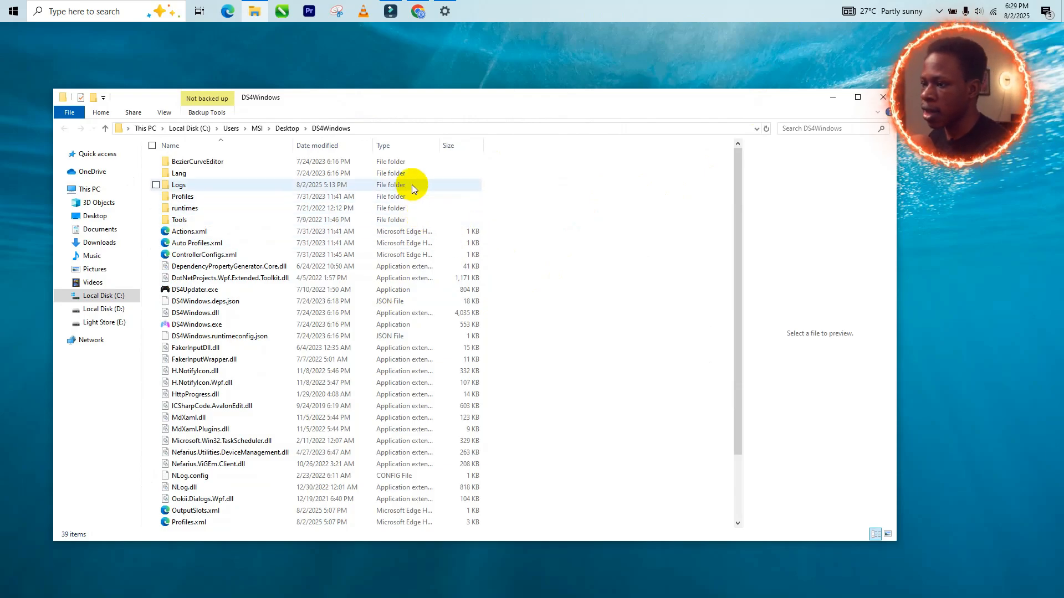
{"action": "mouse_move", "coordinate": [252, 487]}
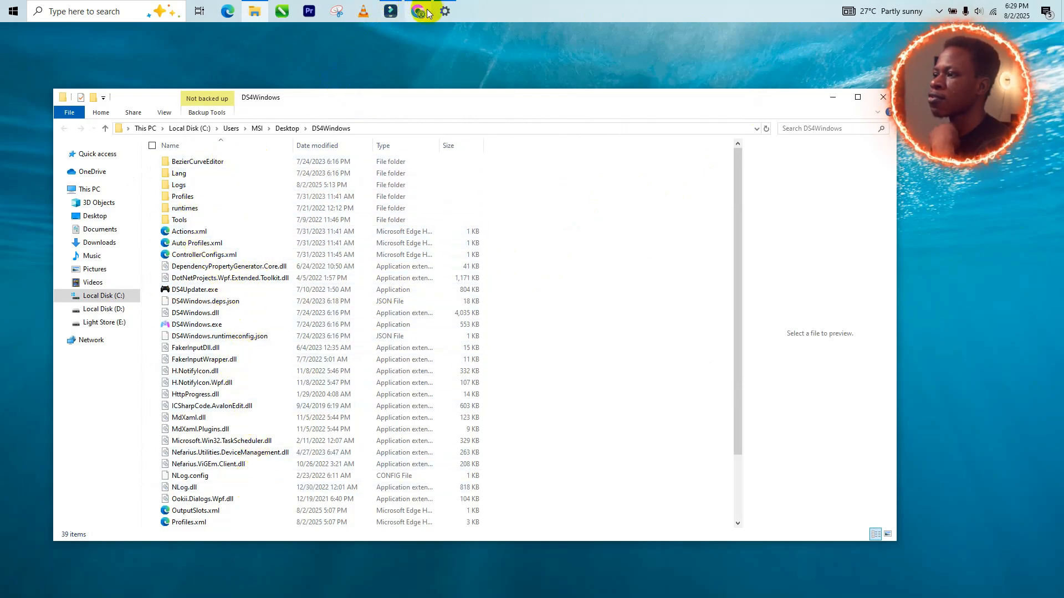
{"action": "mouse_move", "coordinate": [419, 11]}
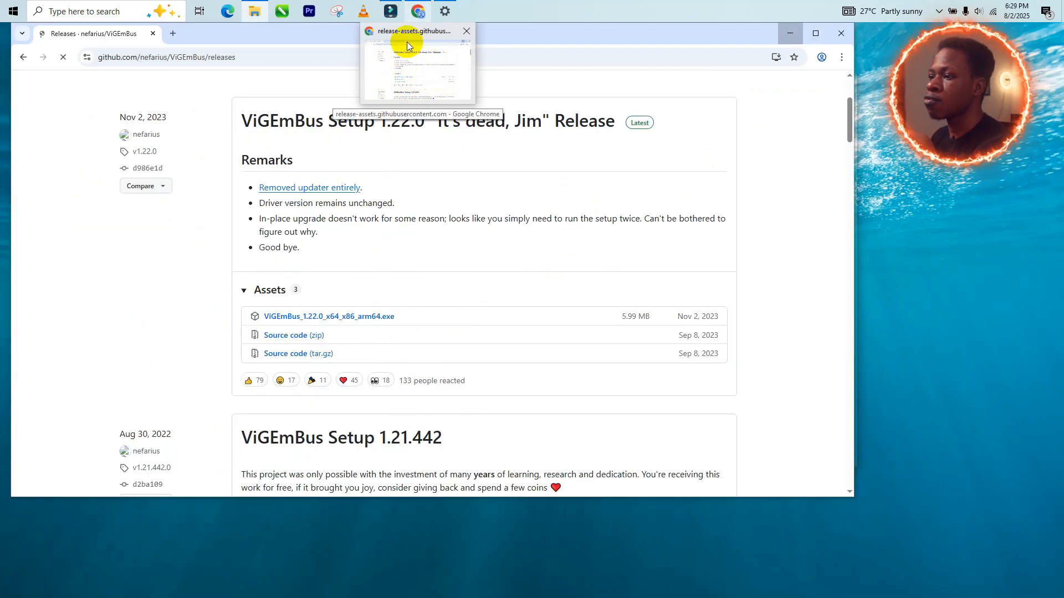
{"action": "mouse_move", "coordinate": [425, 99]}
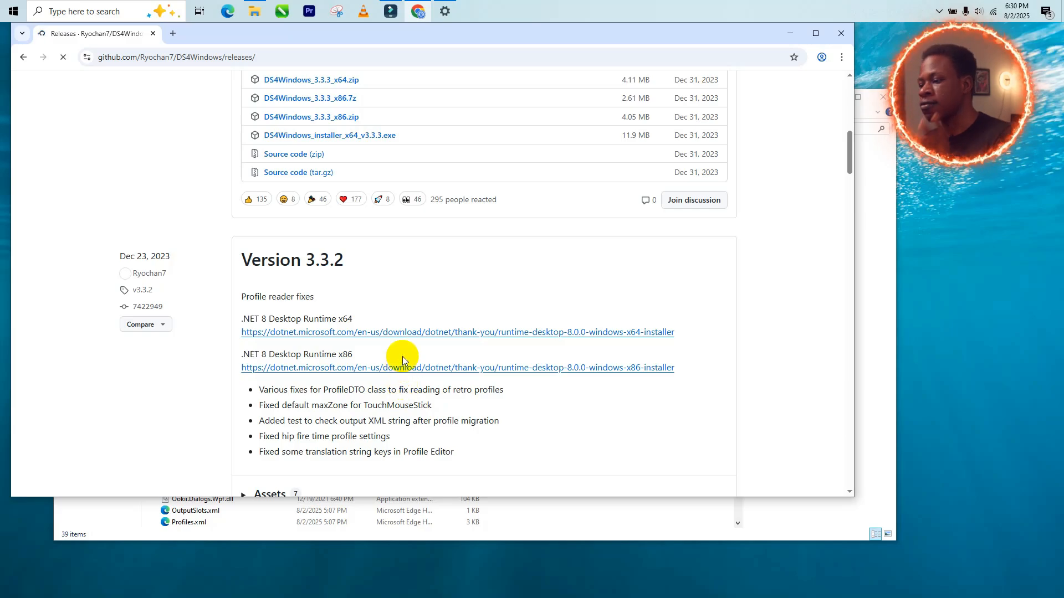
{"action": "mouse_move", "coordinate": [356, 303]}
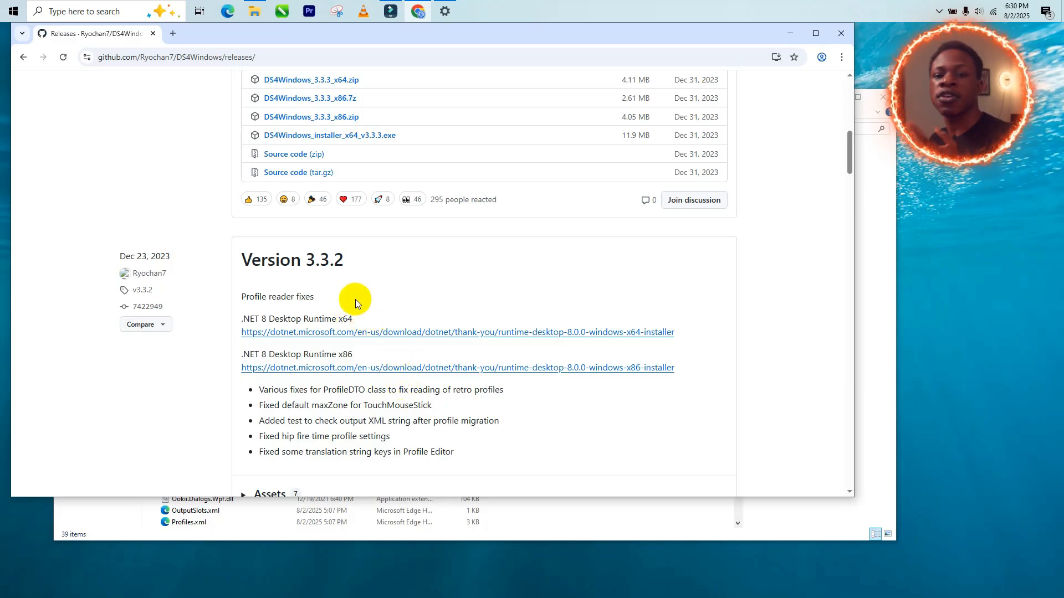
{"action": "mouse_move", "coordinate": [395, 153]}
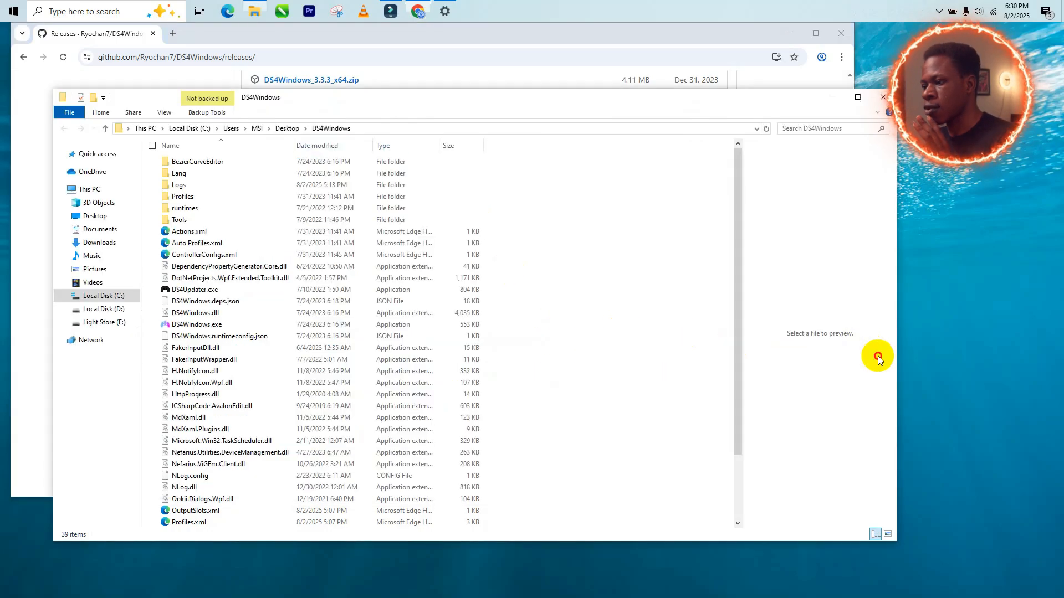
{"action": "mouse_move", "coordinate": [218, 189]}
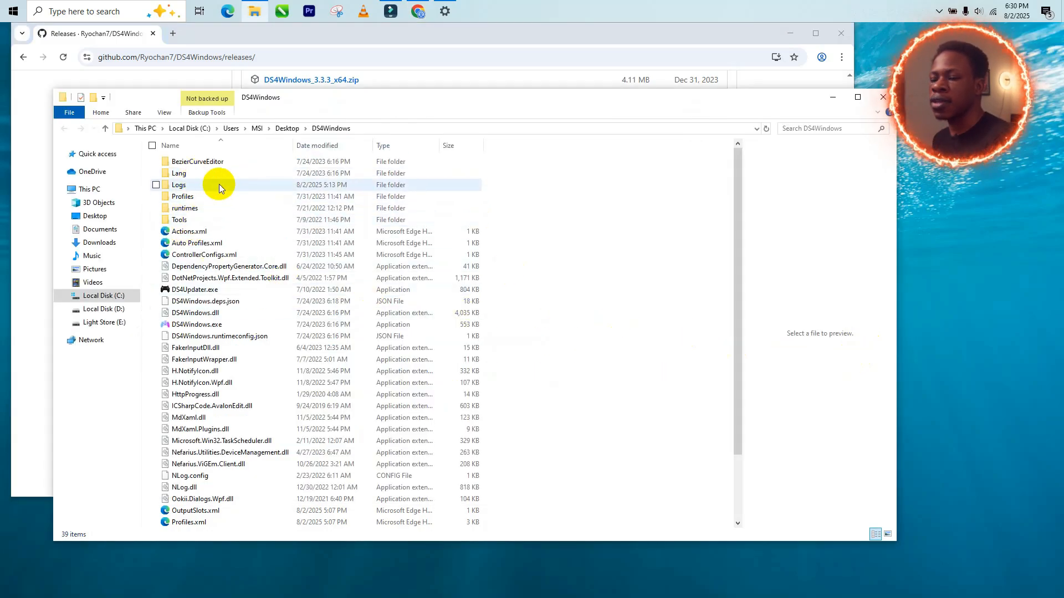
{"action": "mouse_move", "coordinate": [237, 165]}
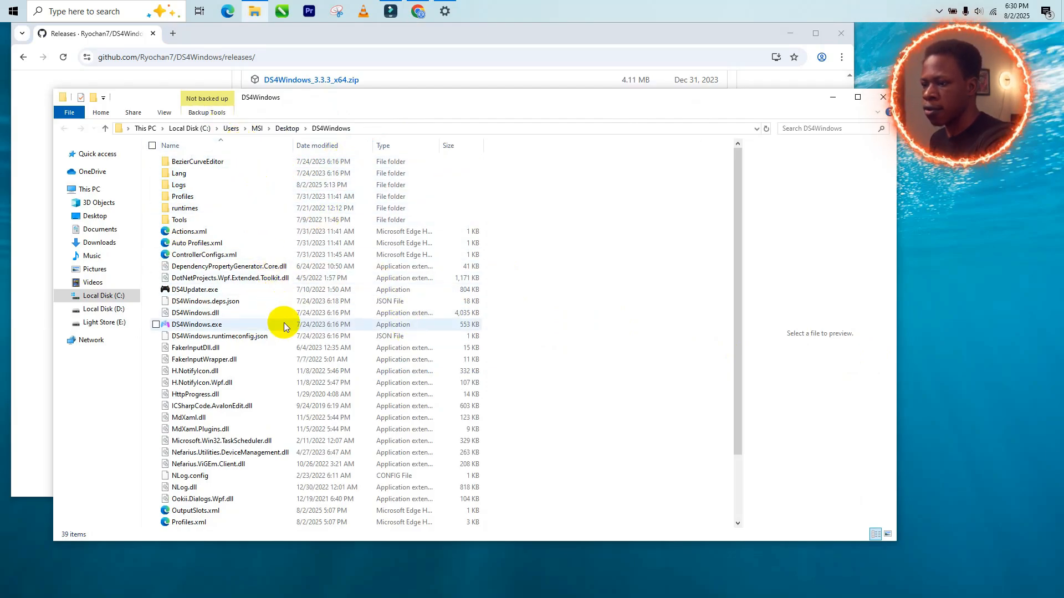
Launch DS4Windows.exe from its folder and head to the Bluetooth device settings
{"action": "scroll", "scroll_direction": "down", "scroll_amount": 3}
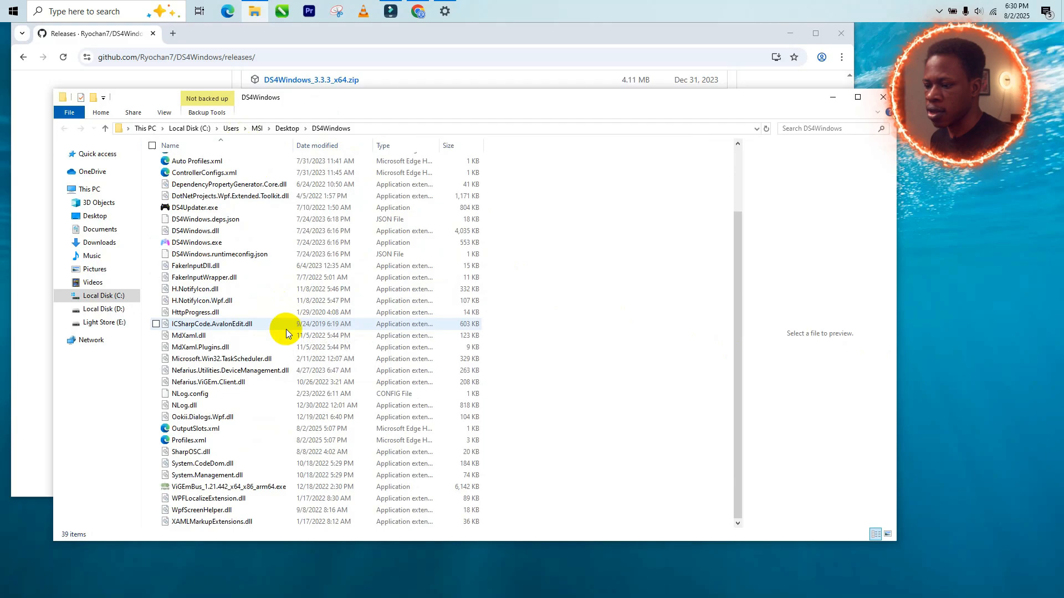
{"action": "scroll", "scroll_direction": "up", "scroll_amount": 3}
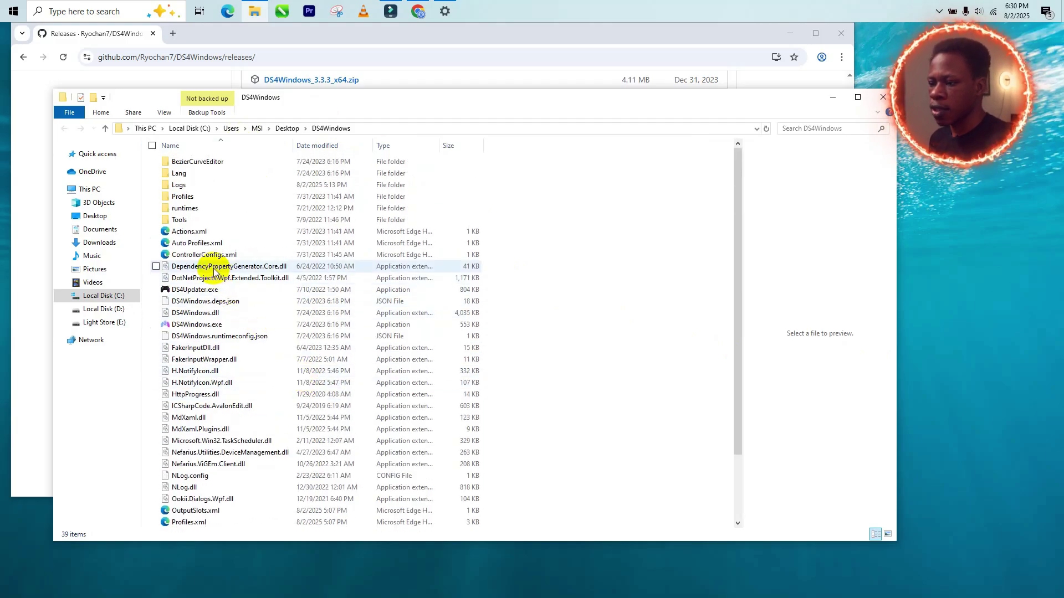
{"action": "mouse_move", "coordinate": [237, 339]}
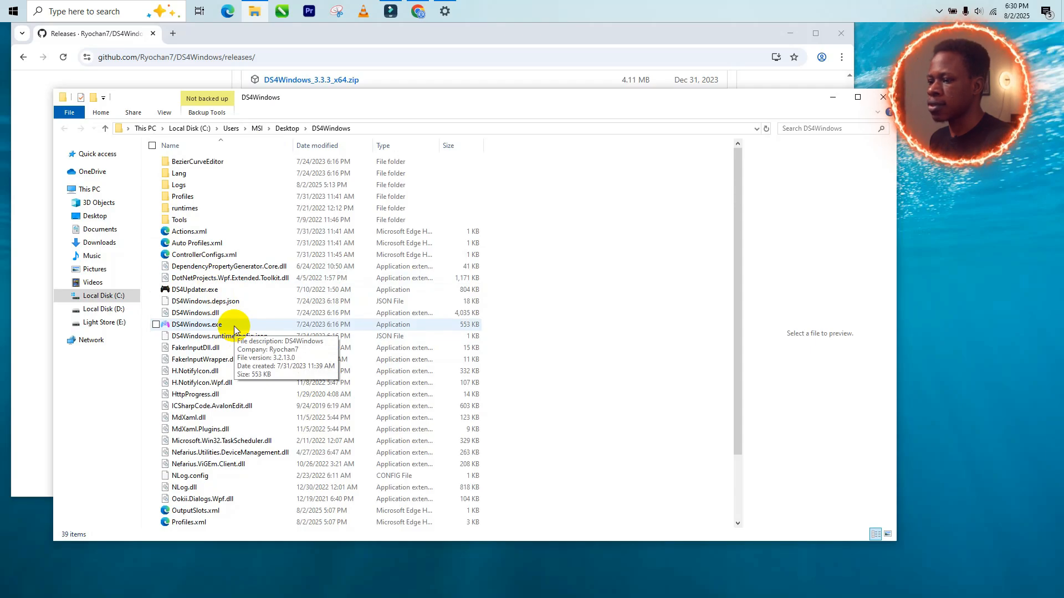
{"action": "left_click", "coordinate": [197, 324]}
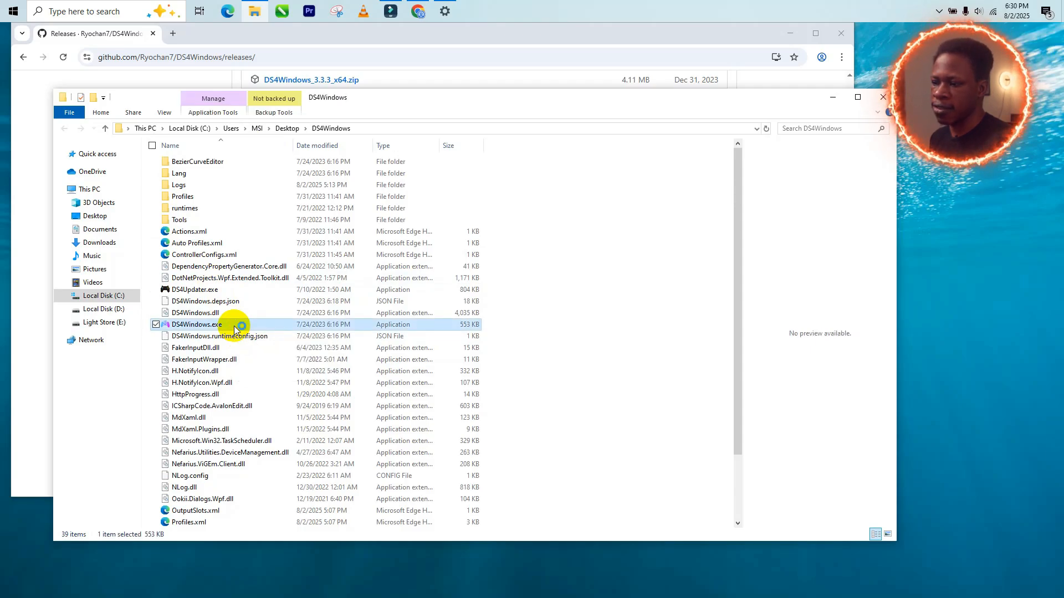
{"action": "double_click", "coordinate": [197, 325]}
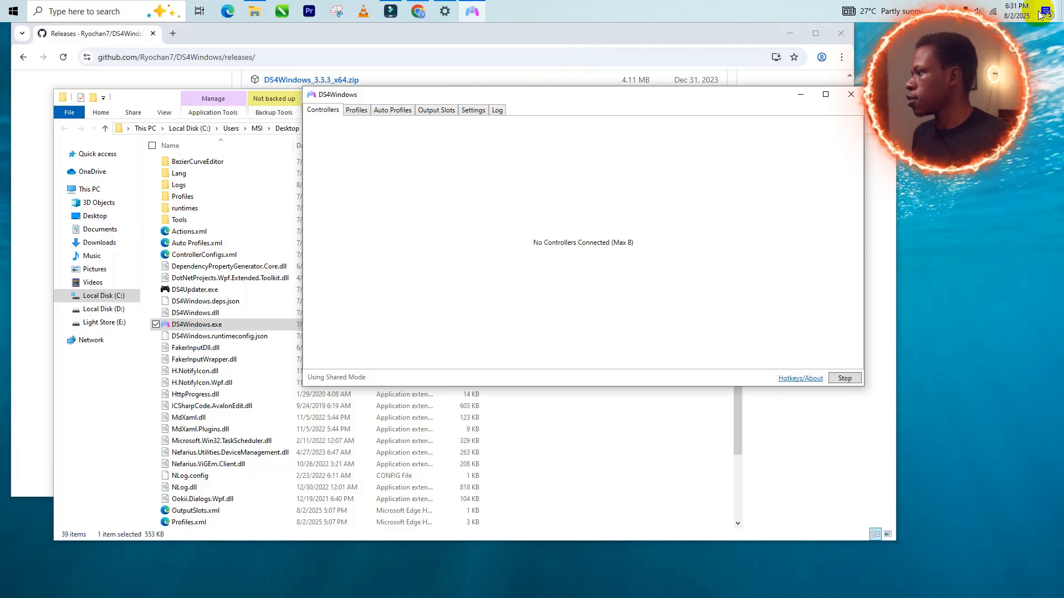
{"action": "left_click", "coordinate": [1045, 11]}
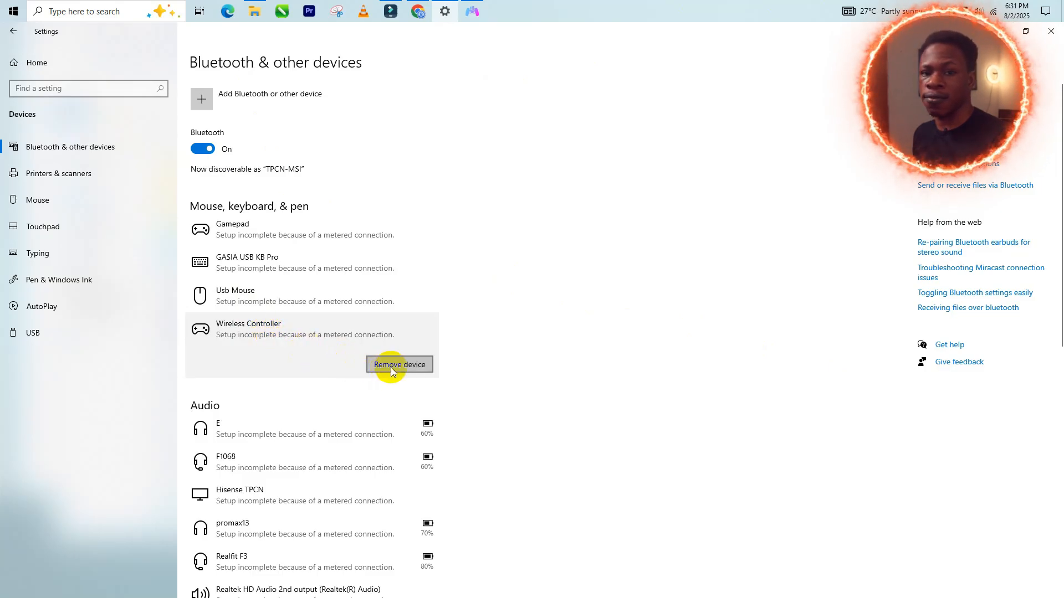
{"action": "mouse_move", "coordinate": [458, 339]}
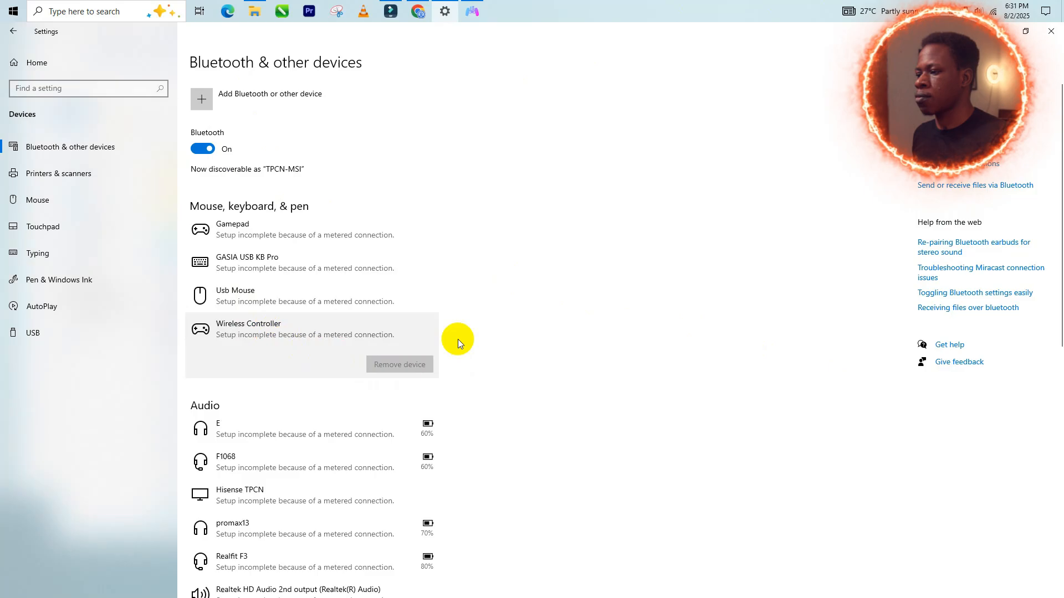
Remove the old Wireless Controller, add it again as a Bluetooth device and confirm the pairing
{"action": "left_click", "coordinate": [399, 364]}
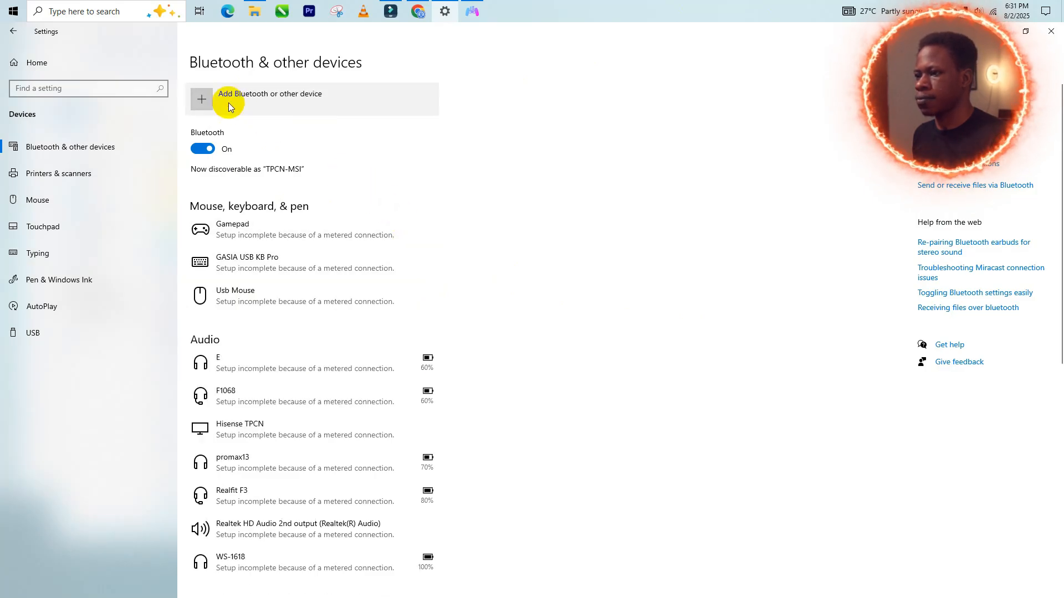
{"action": "left_click", "coordinate": [228, 99]}
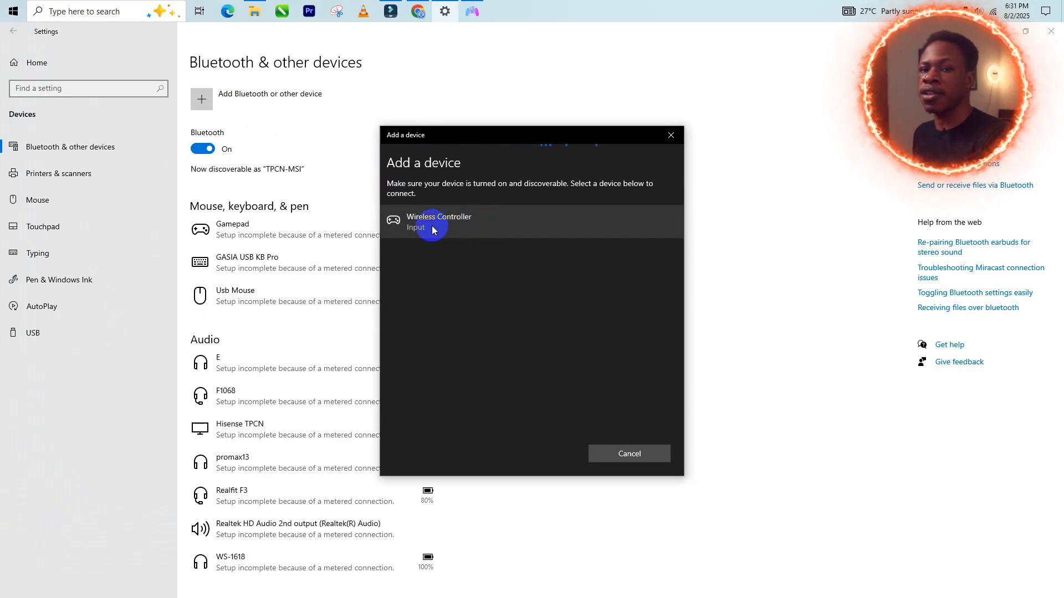
{"action": "left_click", "coordinate": [438, 221]}
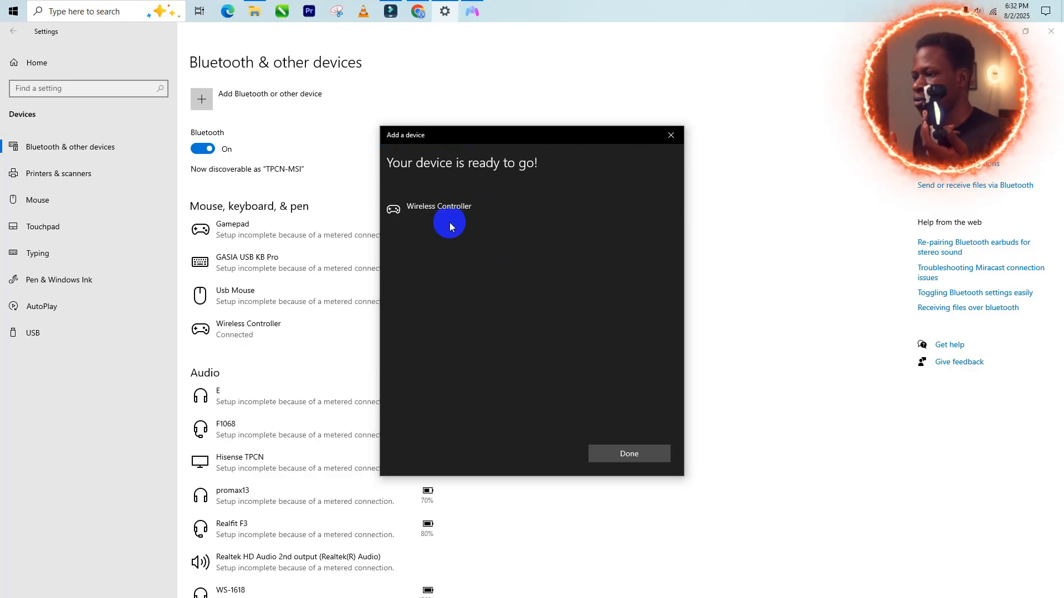
{"action": "mouse_move", "coordinate": [629, 454]}
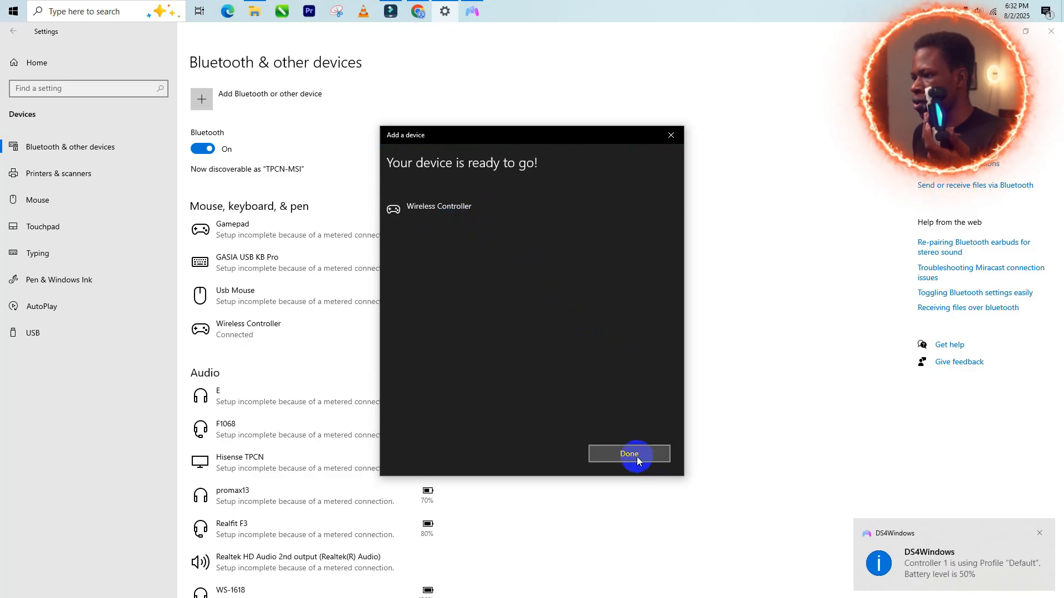
{"action": "left_click", "coordinate": [628, 453]}
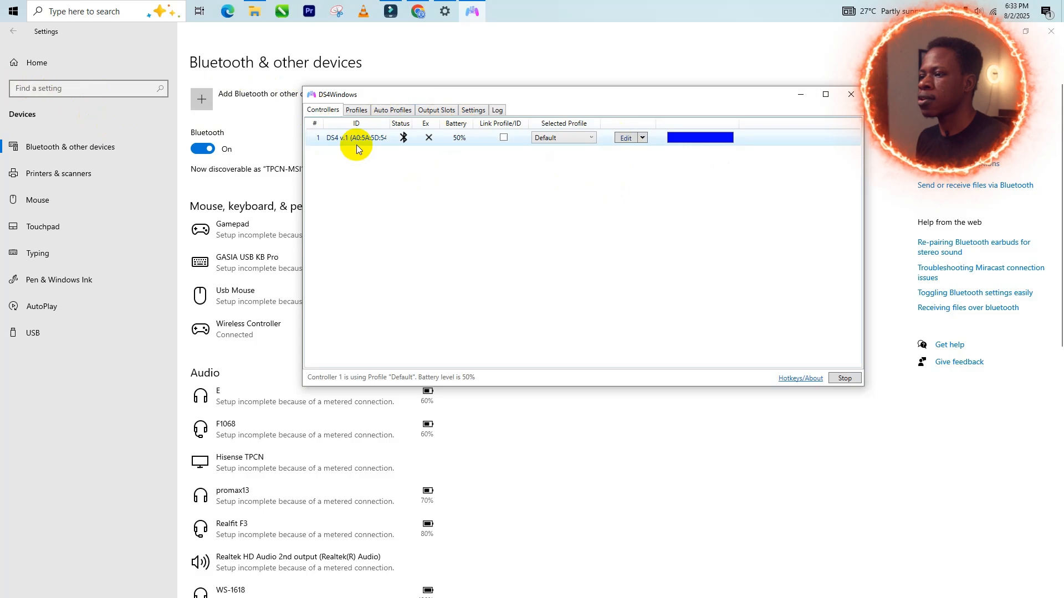
{"action": "mouse_move", "coordinate": [458, 141]}
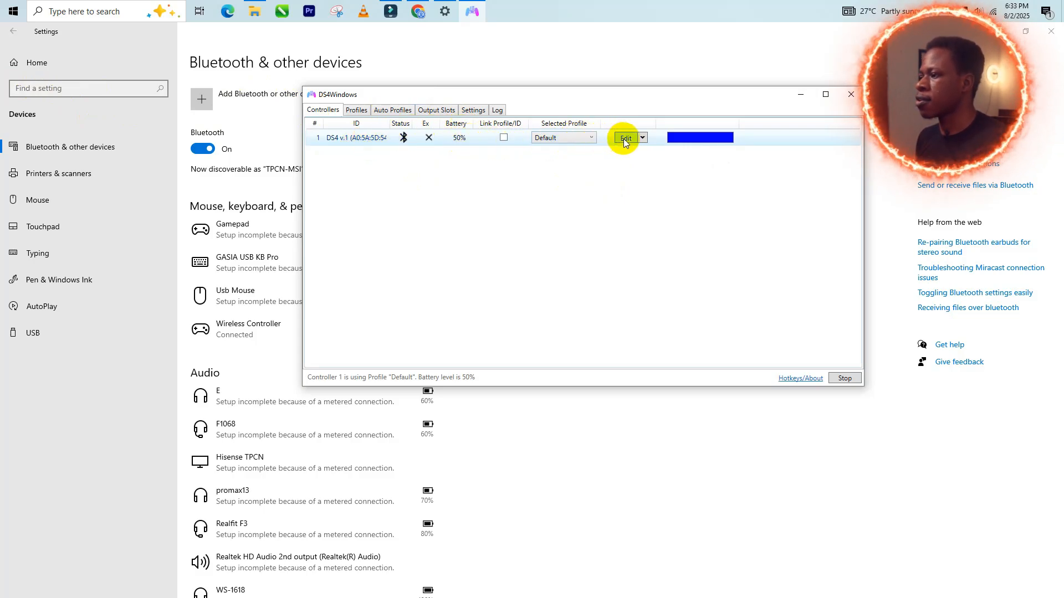
Edit the Default profile of controller 1 from the Controllers list
{"action": "left_click", "coordinate": [624, 137]}
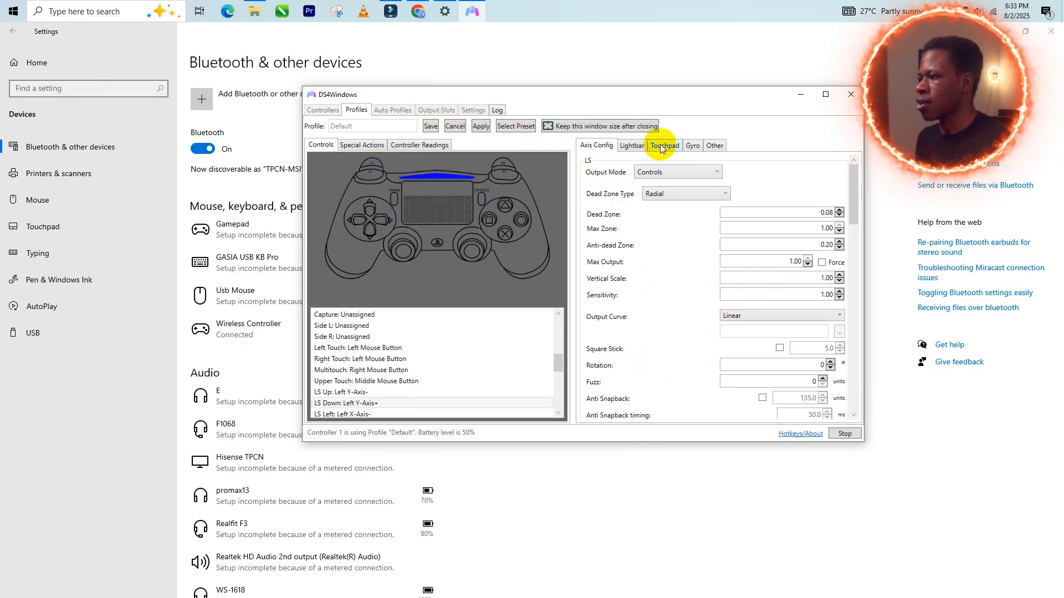
Review the touchpad output mode, keep lightbar Mode Normal with a white colour, and save the profile
{"action": "left_click", "coordinate": [664, 145]}
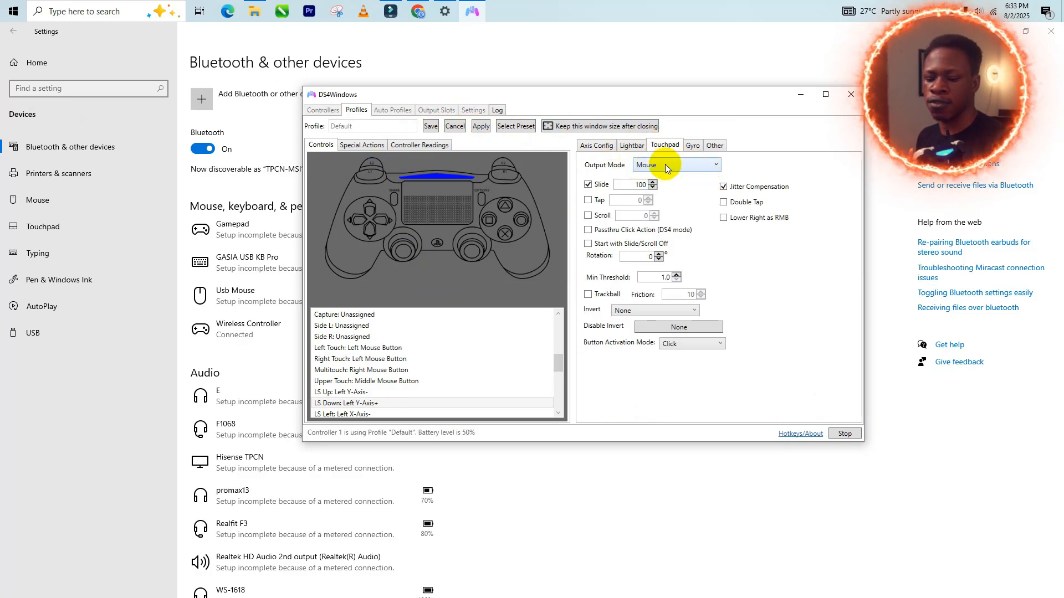
{"action": "left_click", "coordinate": [676, 164]}
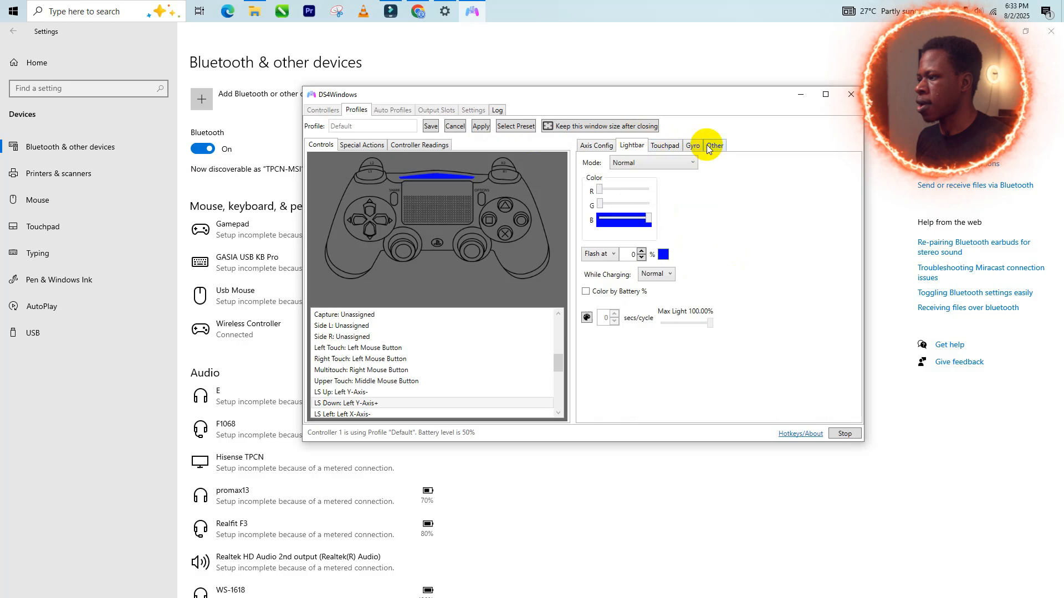
{"action": "mouse_move", "coordinate": [412, 140]}
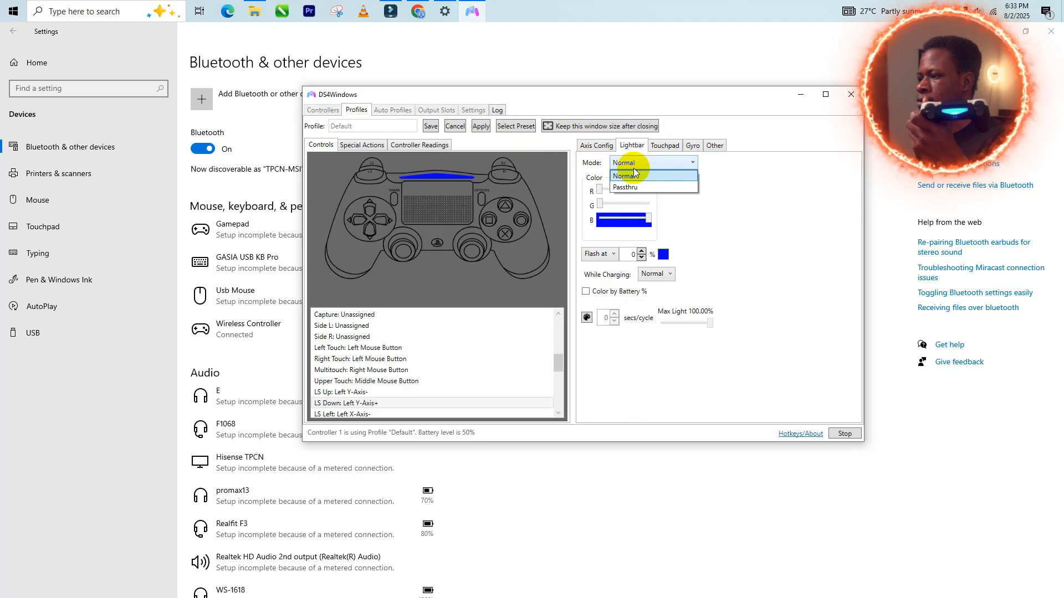
{"action": "left_click", "coordinate": [624, 176]}
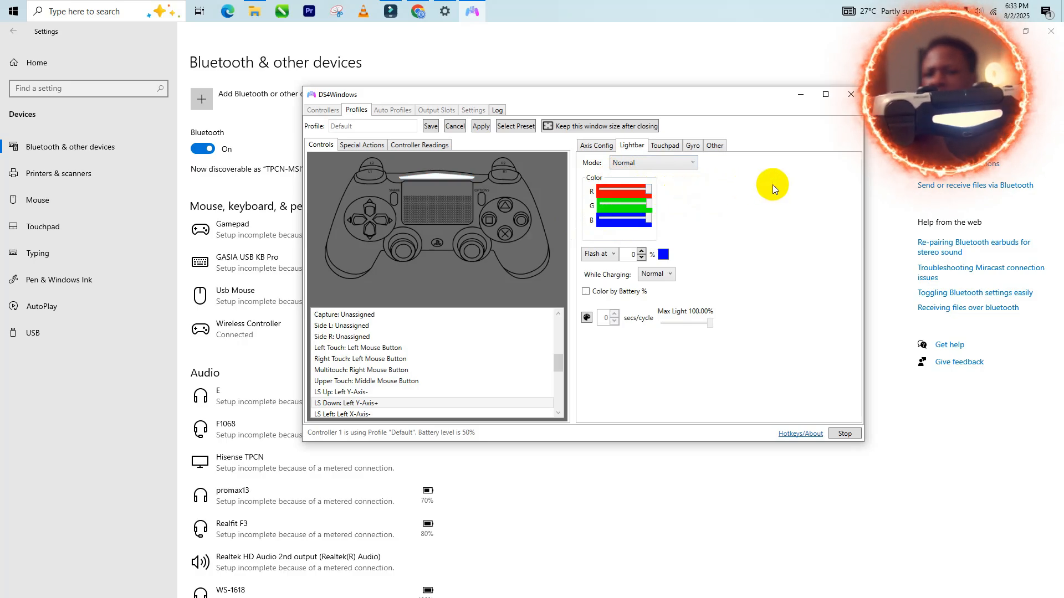
{"action": "mouse_move", "coordinate": [723, 191]}
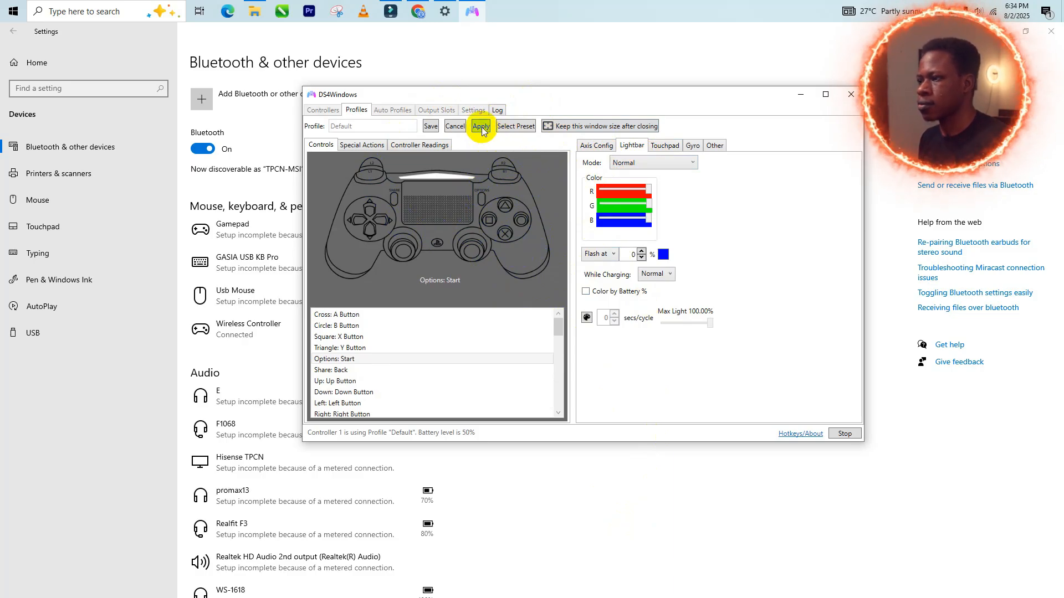
{"action": "left_click", "coordinate": [481, 126]}
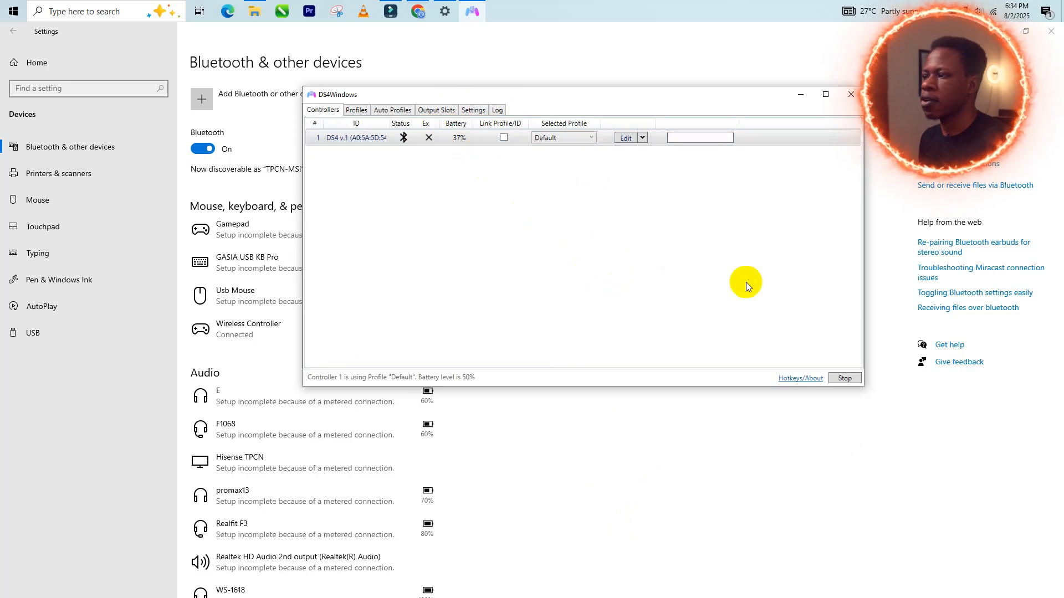
{"action": "mouse_move", "coordinate": [776, 132]}
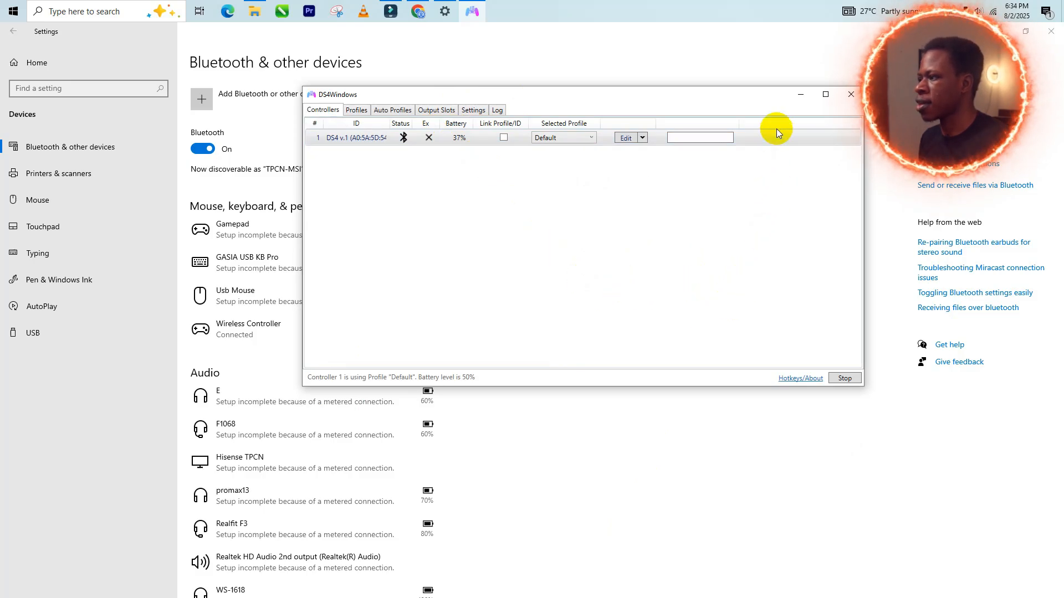
{"action": "mouse_move", "coordinate": [631, 176]}
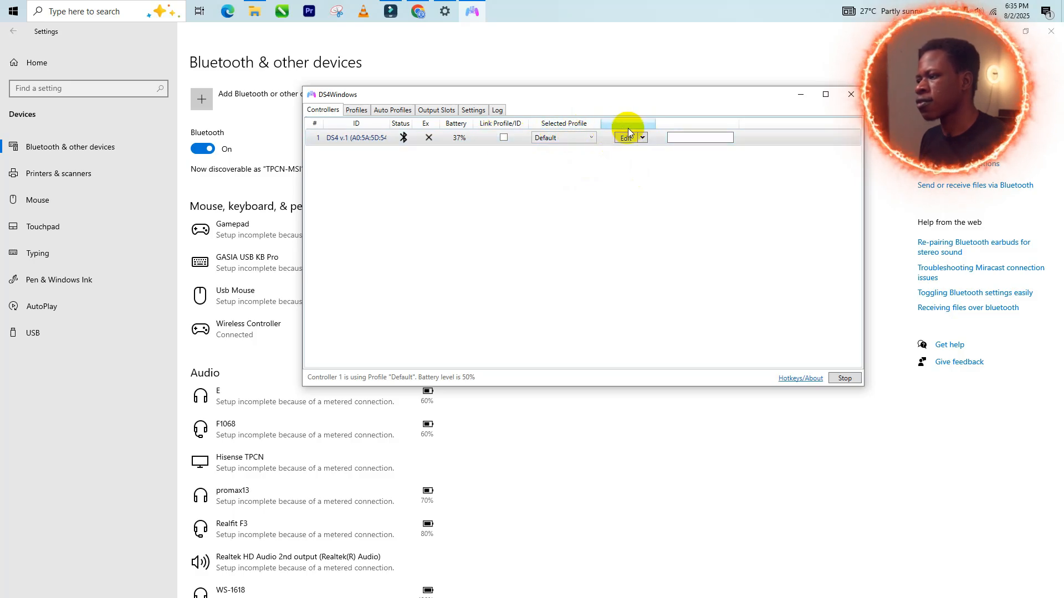
In the Default profile's Other settings, set Emulated Controller to DualShock 4 and save
{"action": "left_click", "coordinate": [623, 138]}
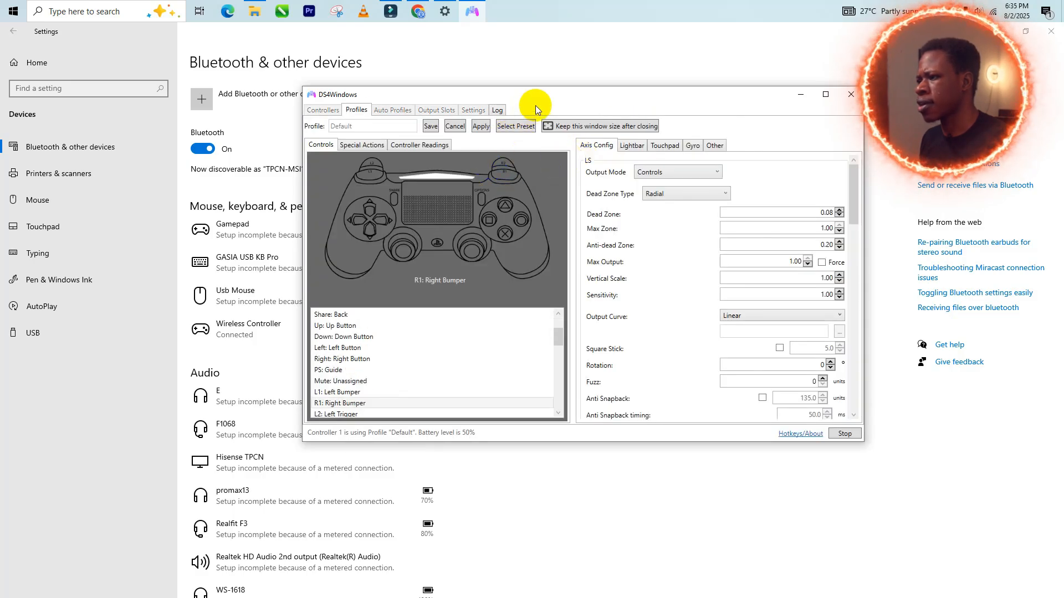
{"action": "mouse_move", "coordinate": [543, 139]}
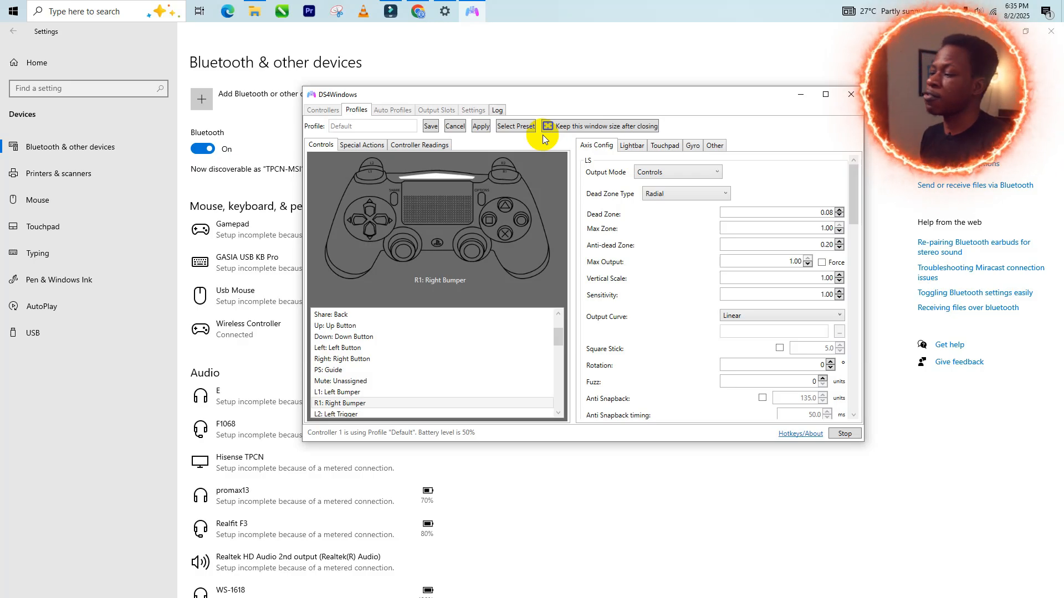
{"action": "mouse_move", "coordinate": [700, 145]}
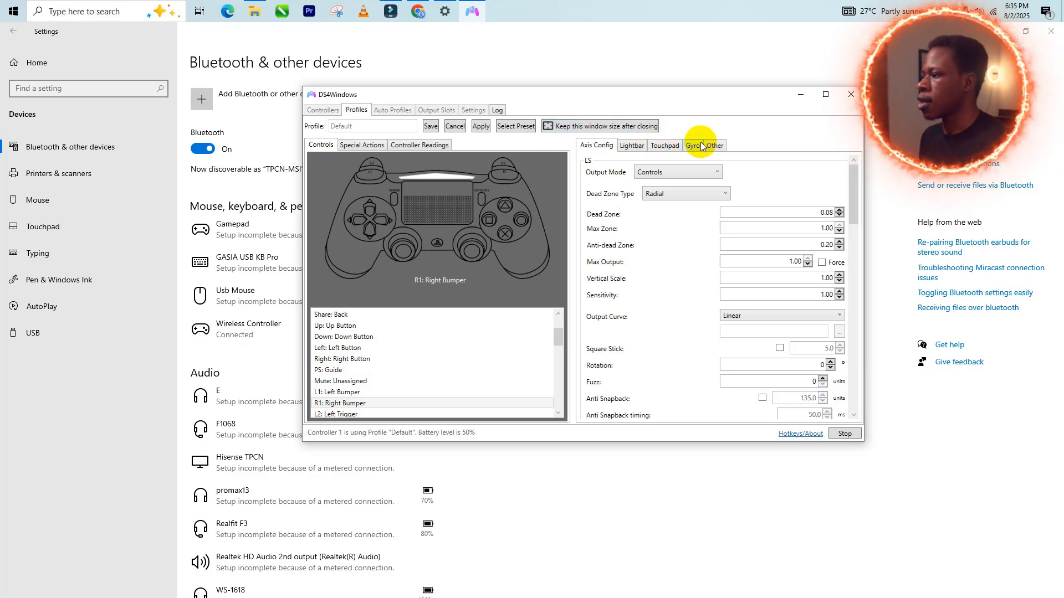
{"action": "left_click", "coordinate": [714, 145]}
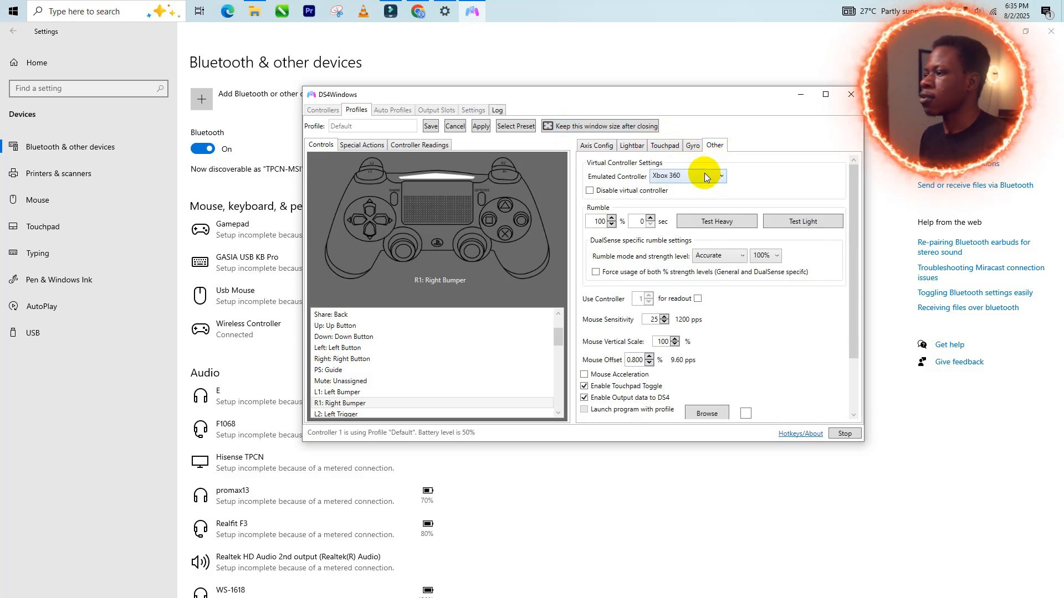
{"action": "left_click", "coordinate": [720, 176]}
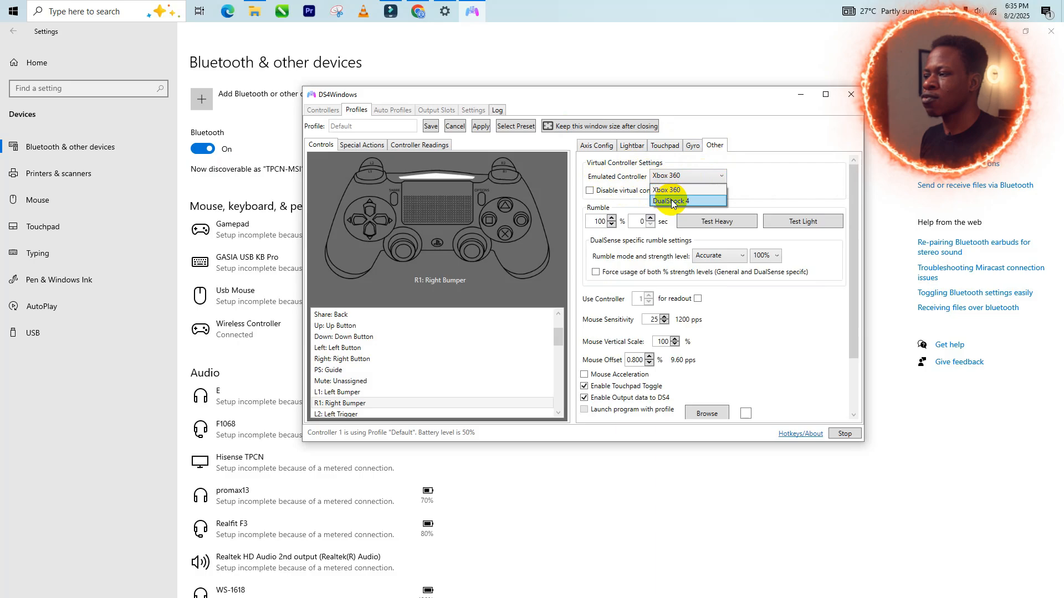
{"action": "left_click", "coordinate": [670, 200]}
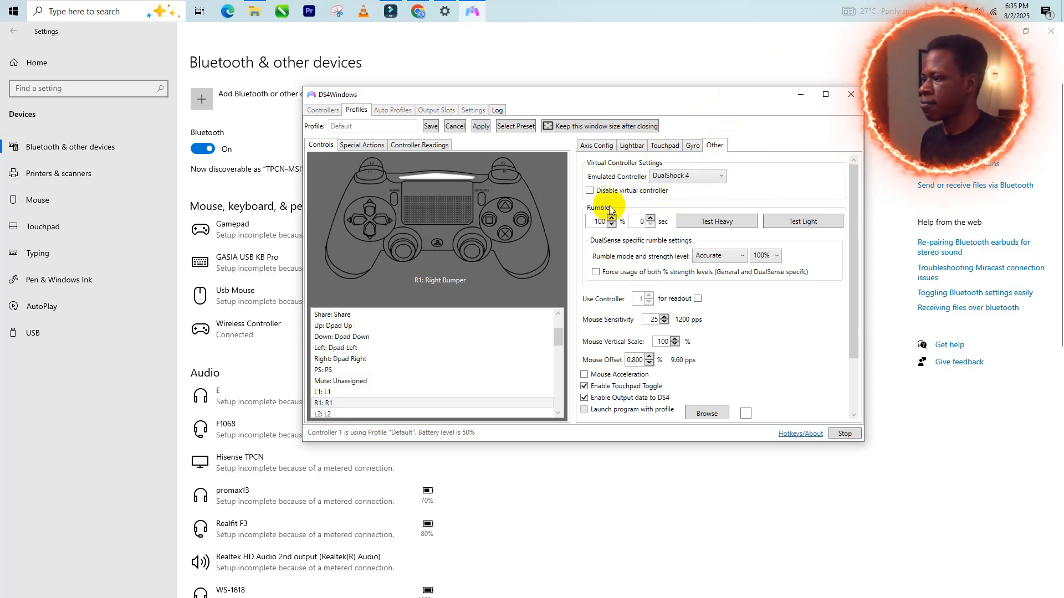
{"action": "mouse_move", "coordinate": [655, 201]}
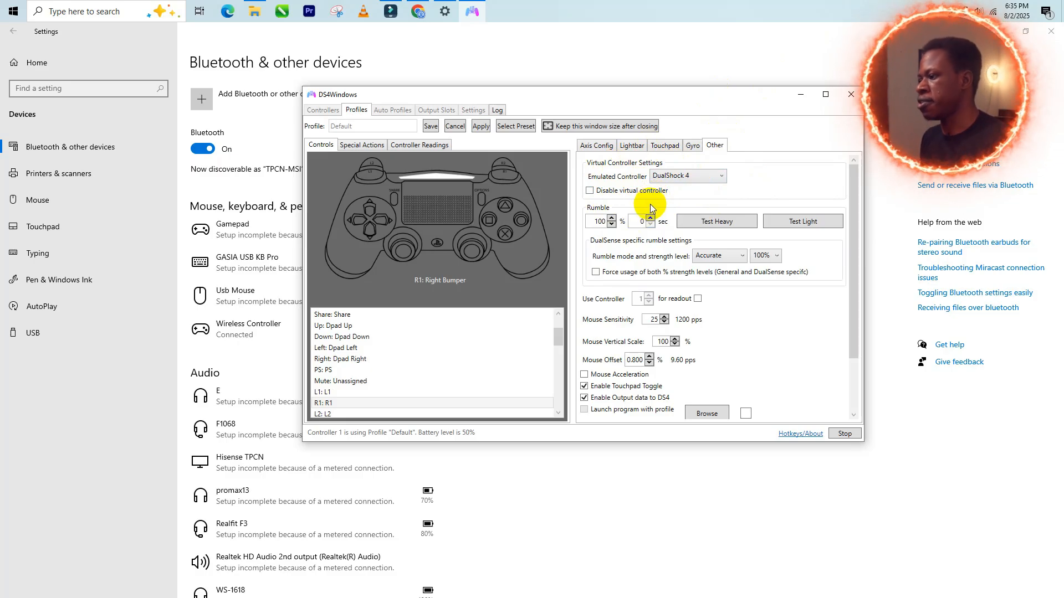
{"action": "mouse_move", "coordinate": [495, 121]}
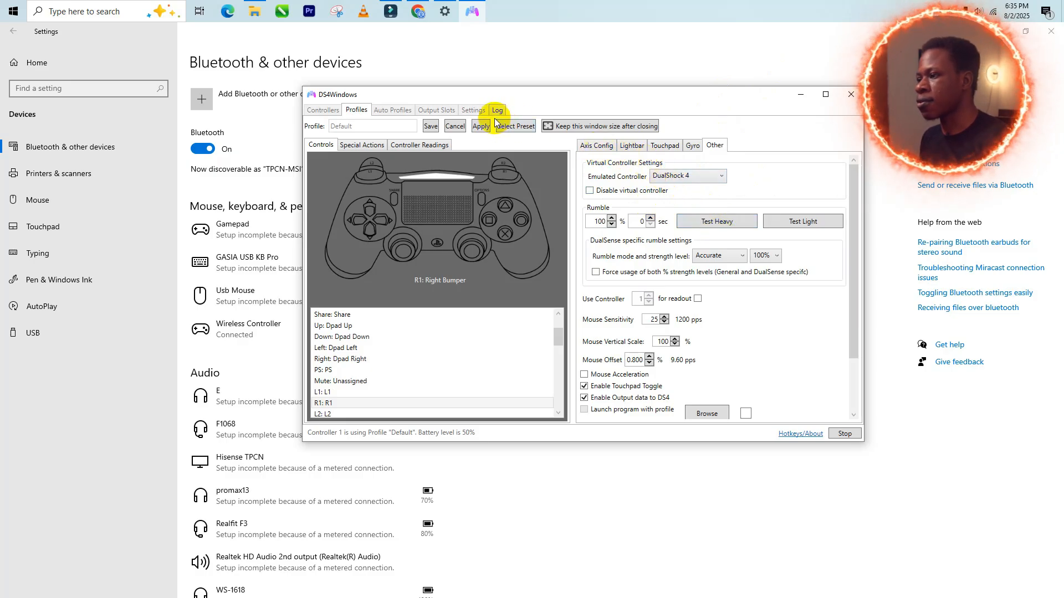
{"action": "left_click", "coordinate": [323, 110]}
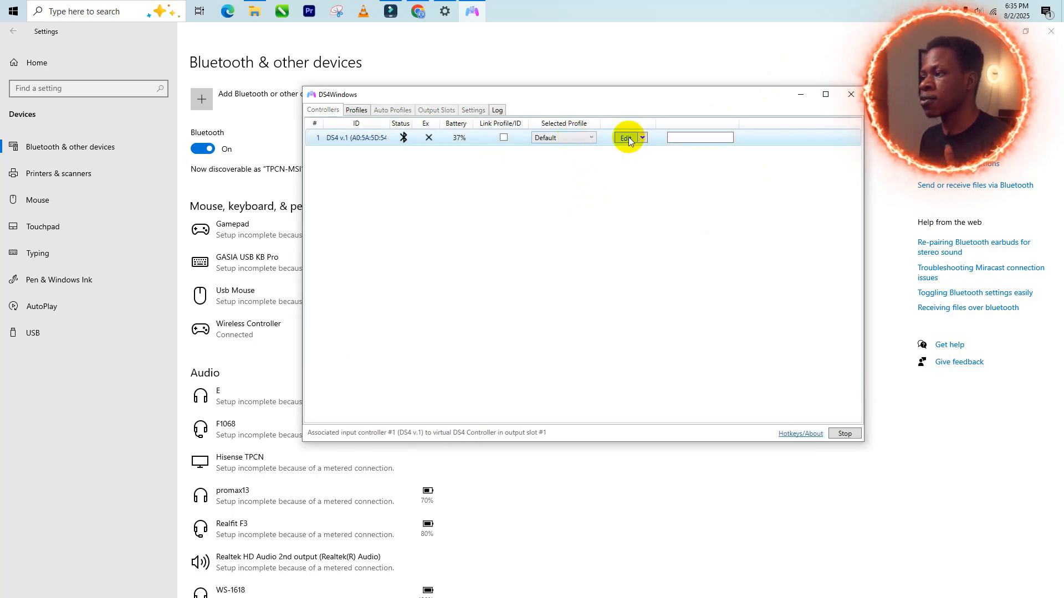
Reopen the Default profile and switch Emulated Controller back to Xbox 360 for the rumble test
{"action": "left_click", "coordinate": [624, 137]}
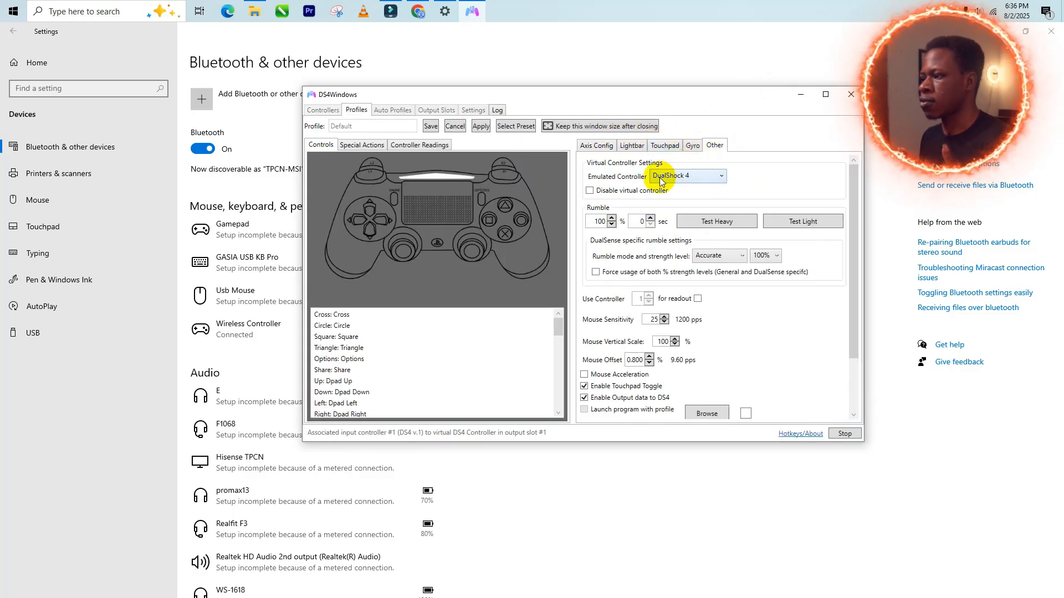
{"action": "left_click", "coordinate": [685, 176]}
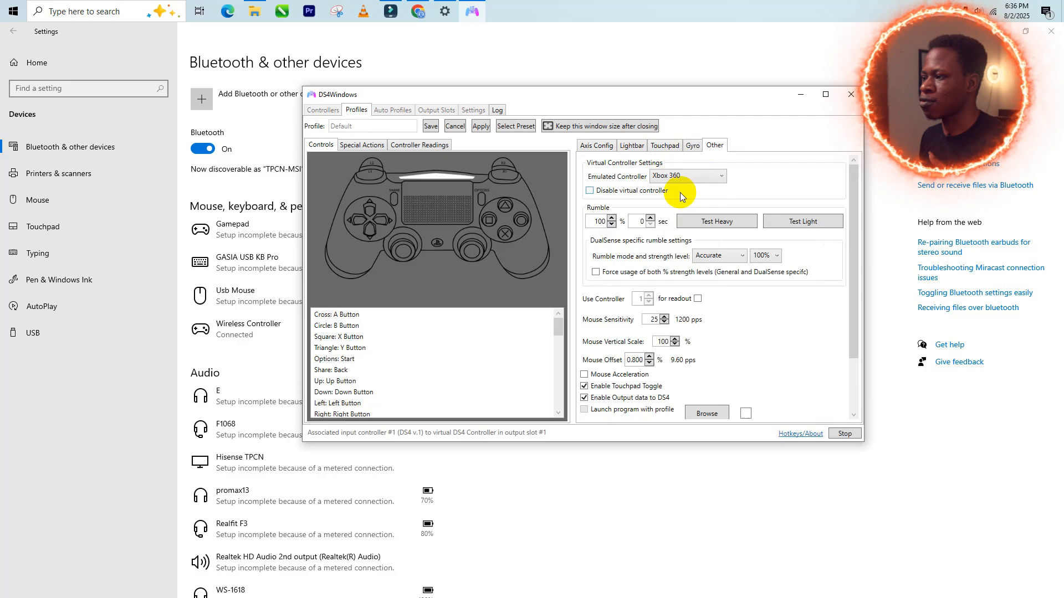
{"action": "mouse_move", "coordinate": [680, 197]}
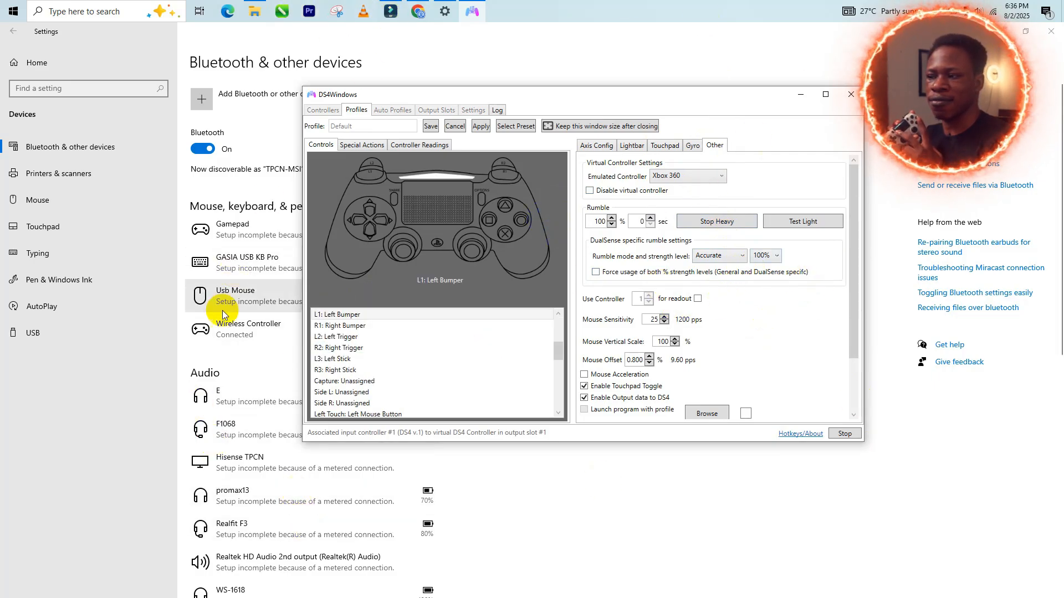
{"action": "scroll", "scroll_direction": "down", "scroll_amount": 3}
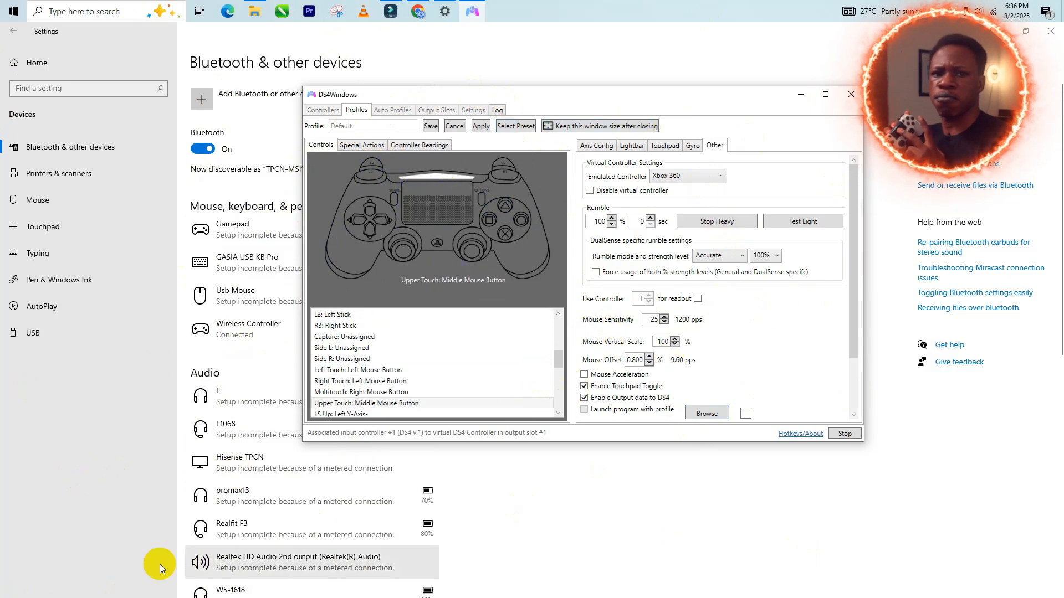
{"action": "mouse_move", "coordinate": [312, 570]}
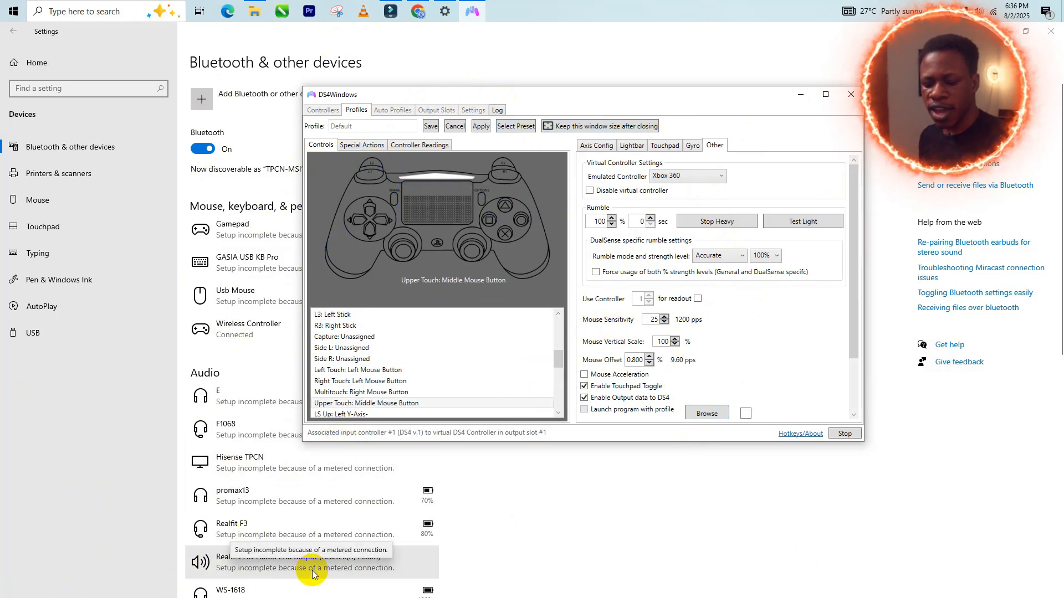